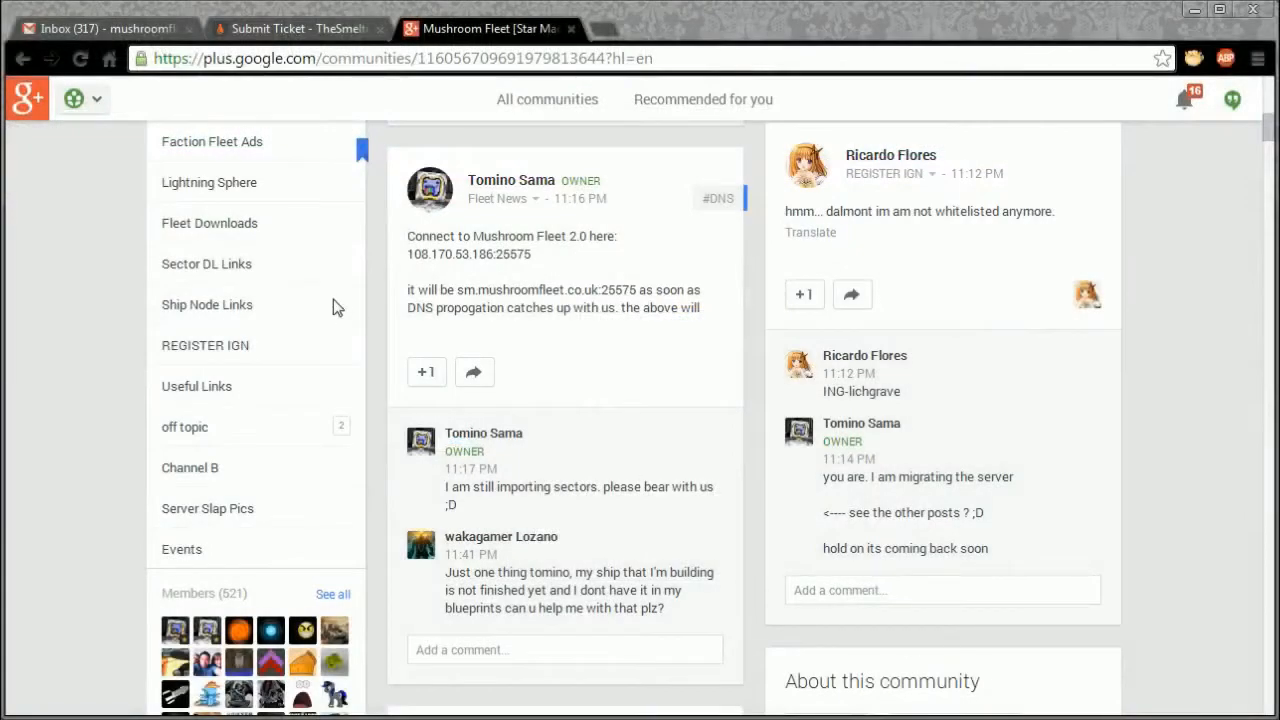
{"action": "mouse_move", "coordinate": [292, 180]}
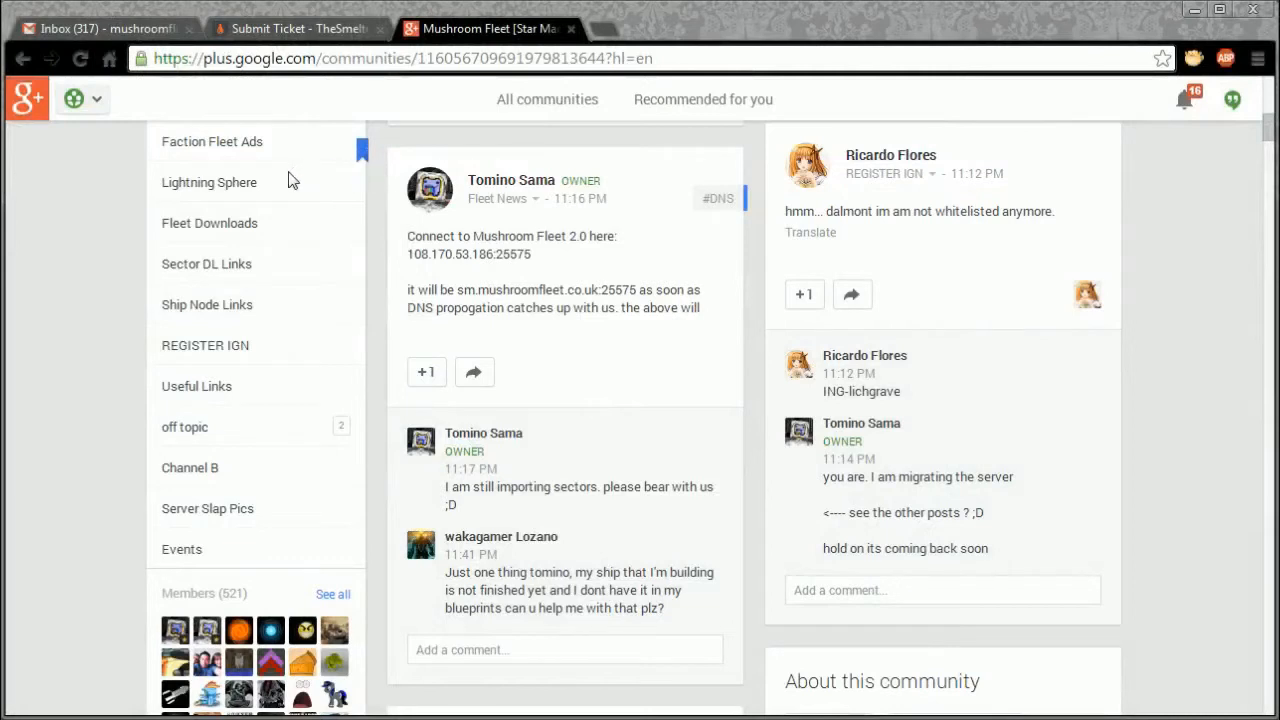
{"action": "mouse_move", "coordinate": [288, 178]}
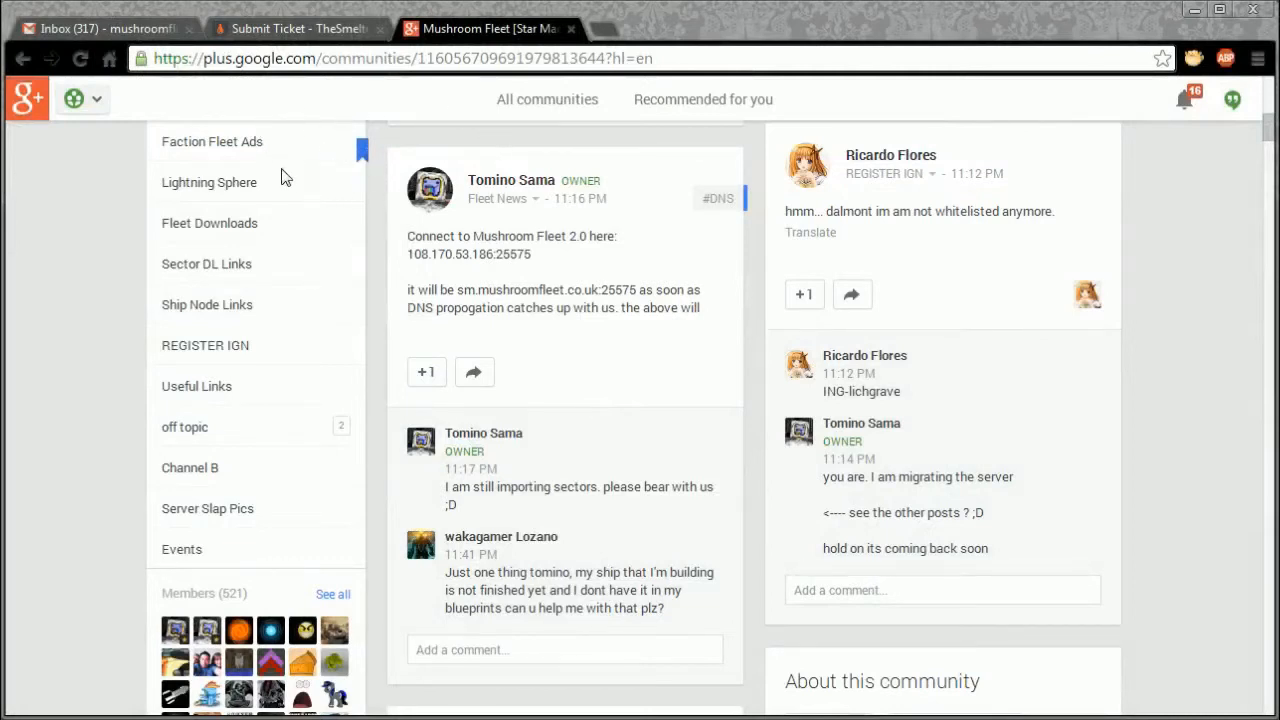
{"action": "mouse_move", "coordinate": [336, 166]}
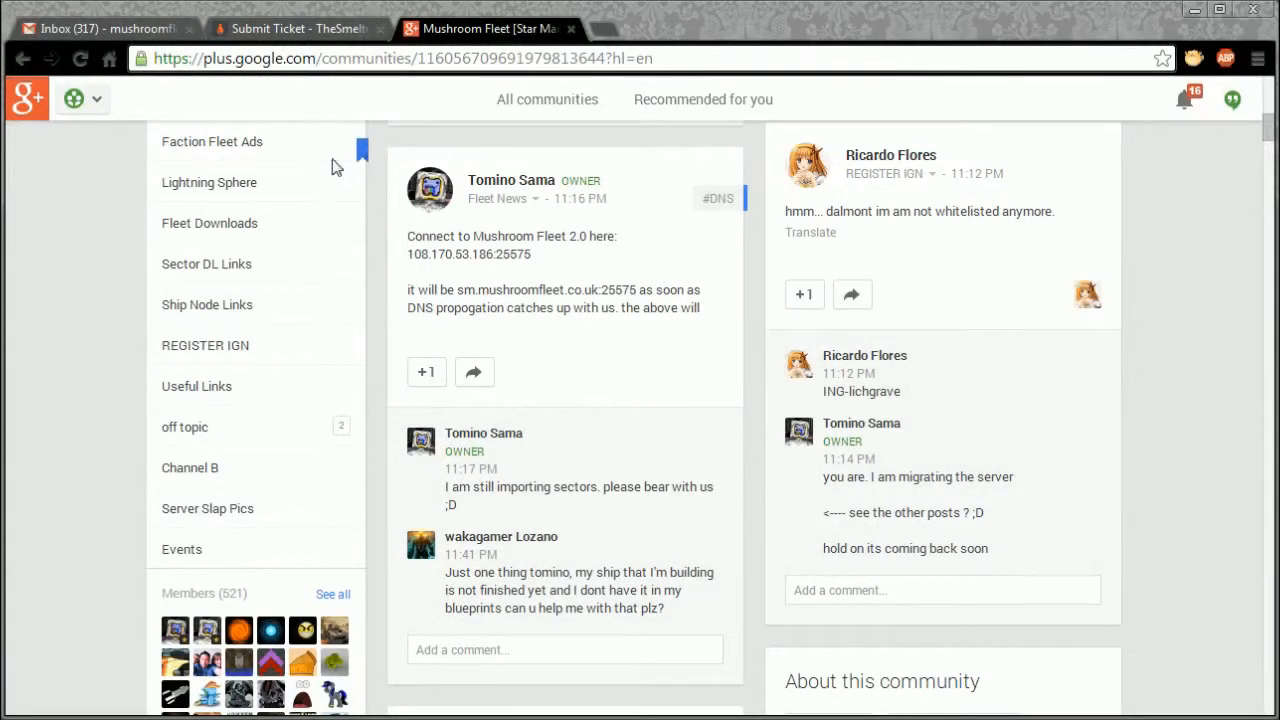
{"action": "mouse_move", "coordinate": [344, 168]}
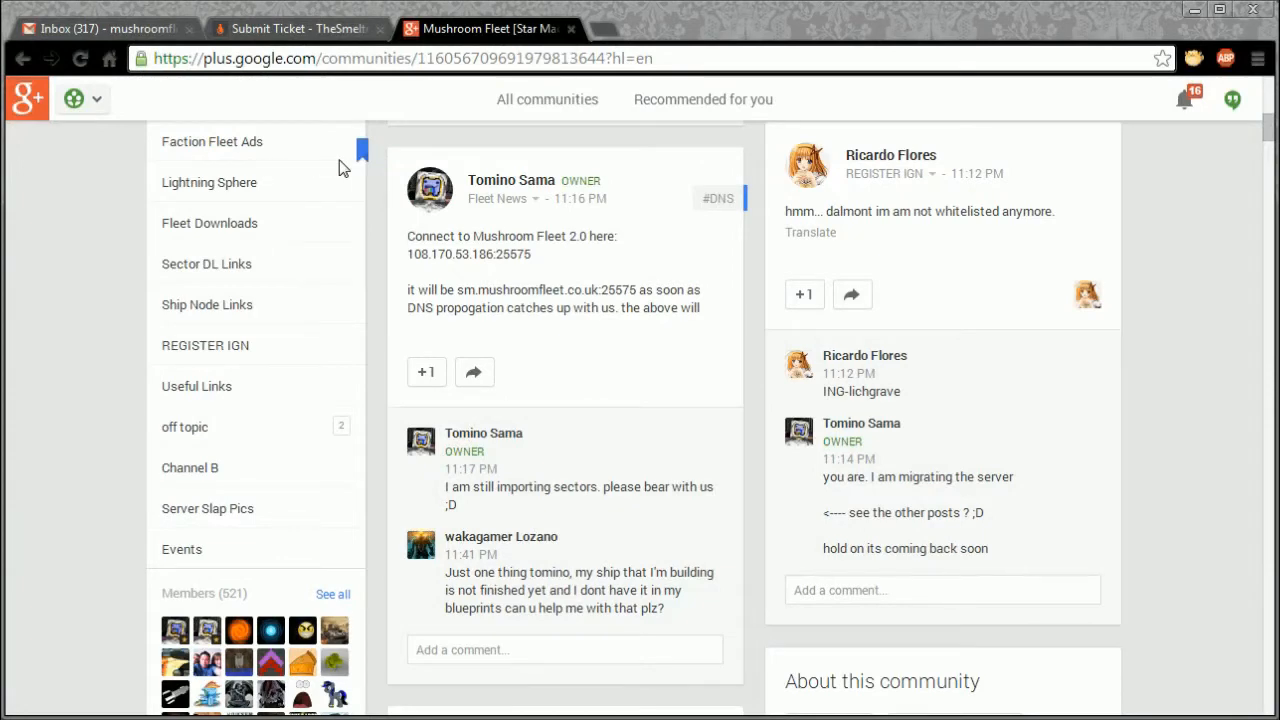
{"action": "mouse_move", "coordinate": [316, 200]}
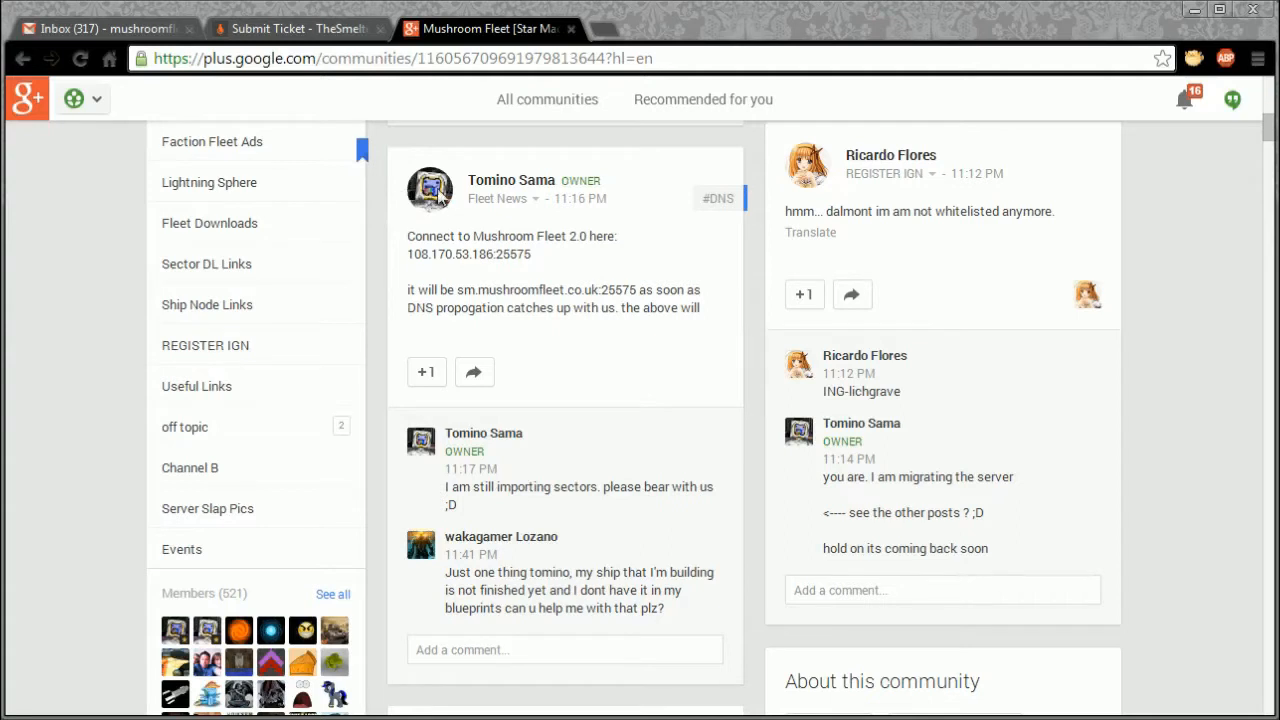
{"action": "mouse_move", "coordinate": [484, 198]}
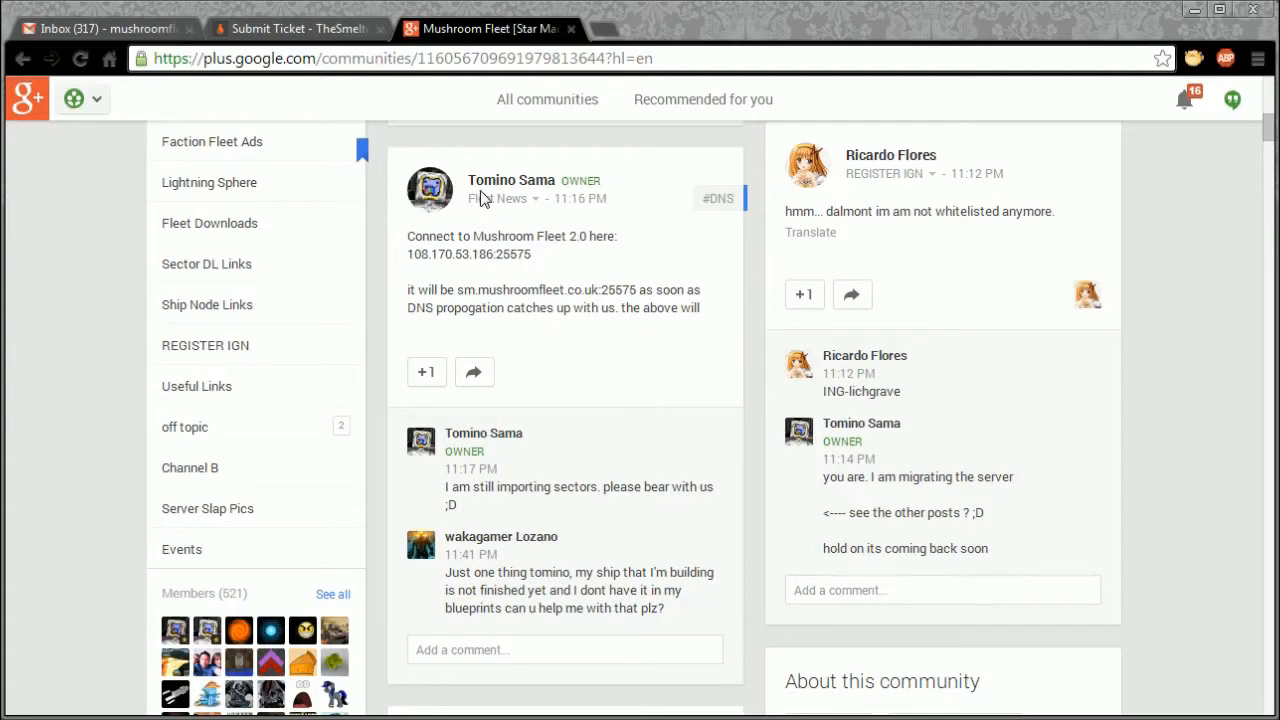
{"action": "mouse_move", "coordinate": [324, 224]}
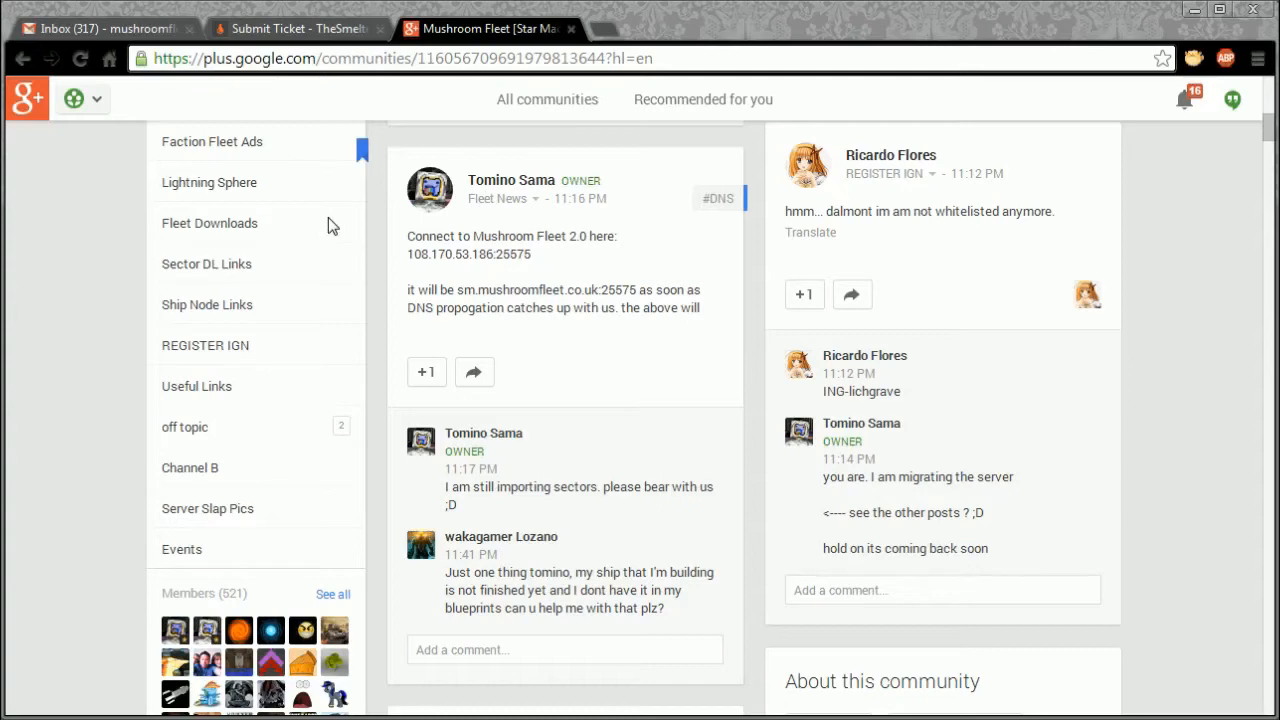
Expand the Tomino Sama migration post with 'Read more' to reveal the full downgrade instructions.
{"action": "scroll", "scroll_direction": "down", "scroll_amount": 3}
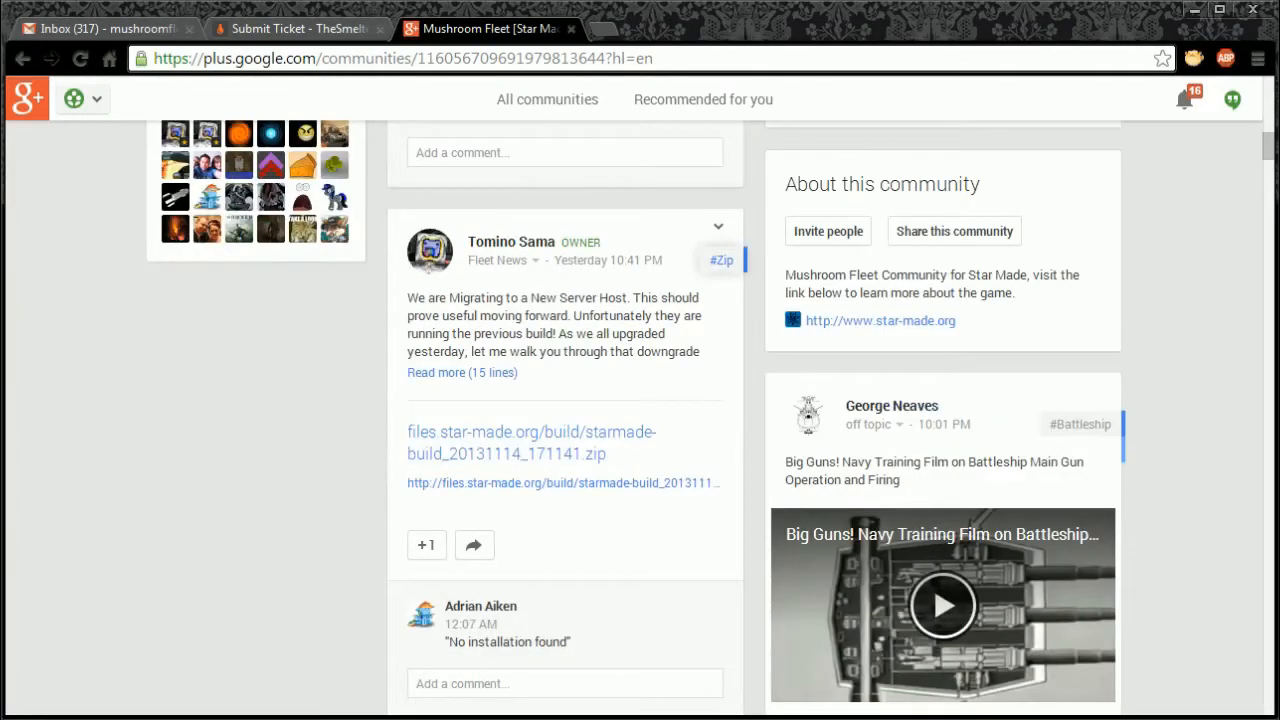
{"action": "mouse_move", "coordinate": [464, 468]}
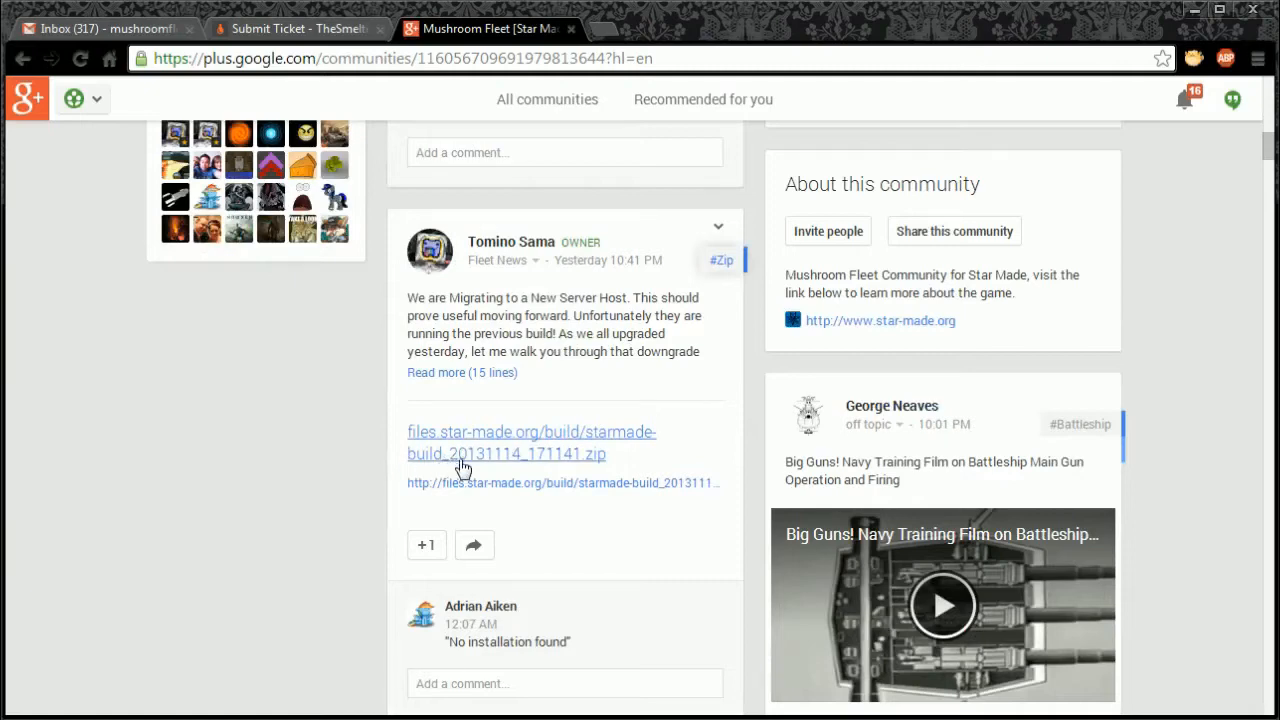
{"action": "mouse_move", "coordinate": [516, 468]}
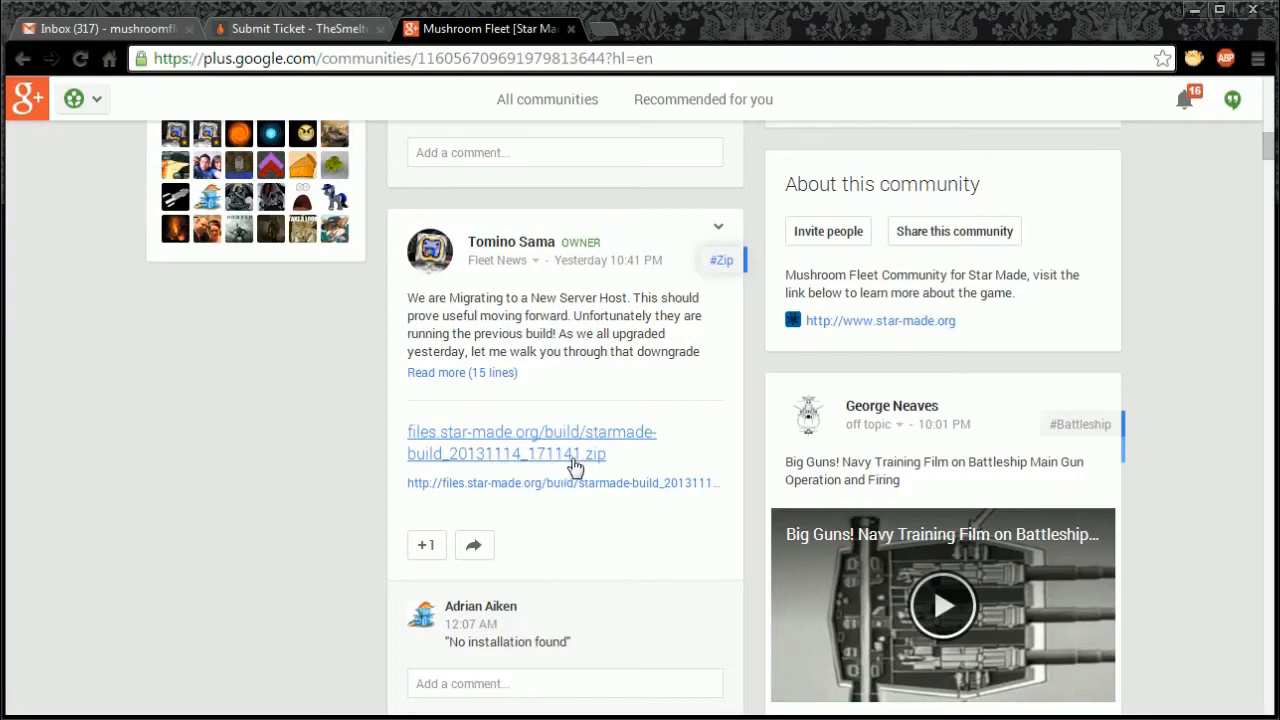
{"action": "mouse_move", "coordinate": [684, 380]}
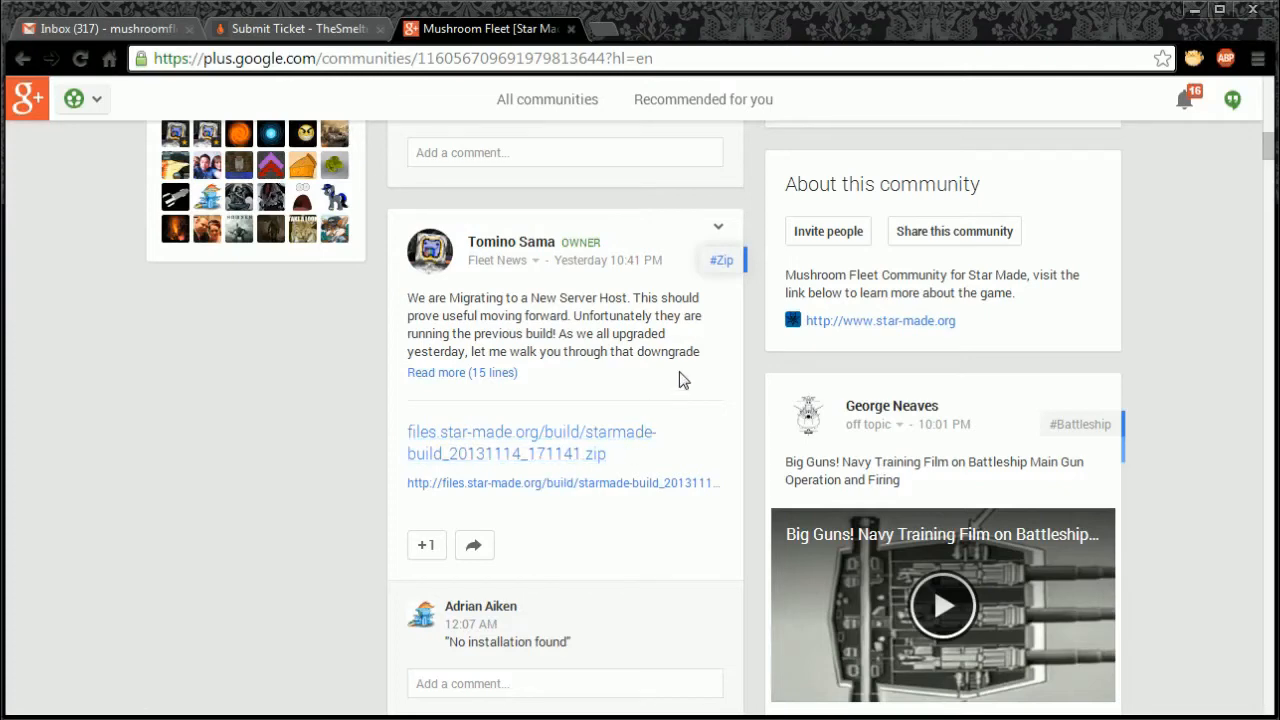
{"action": "mouse_move", "coordinate": [686, 386]}
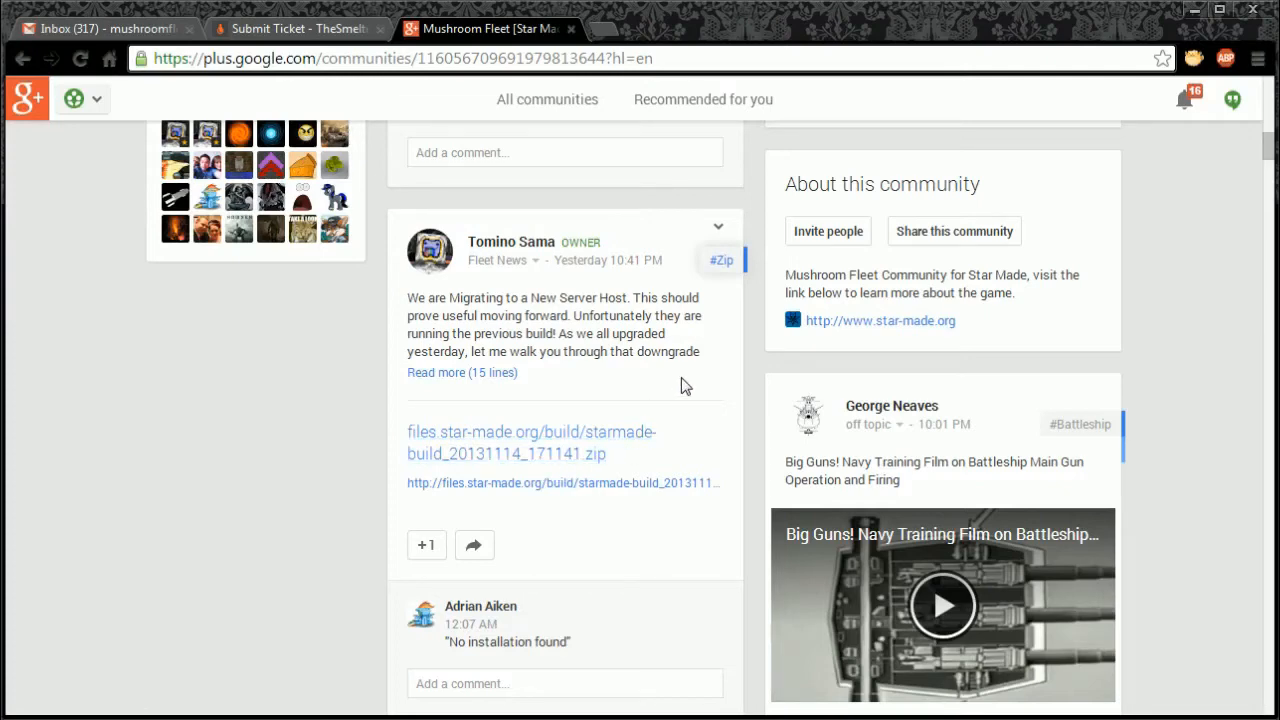
{"action": "left_click", "coordinate": [462, 372]}
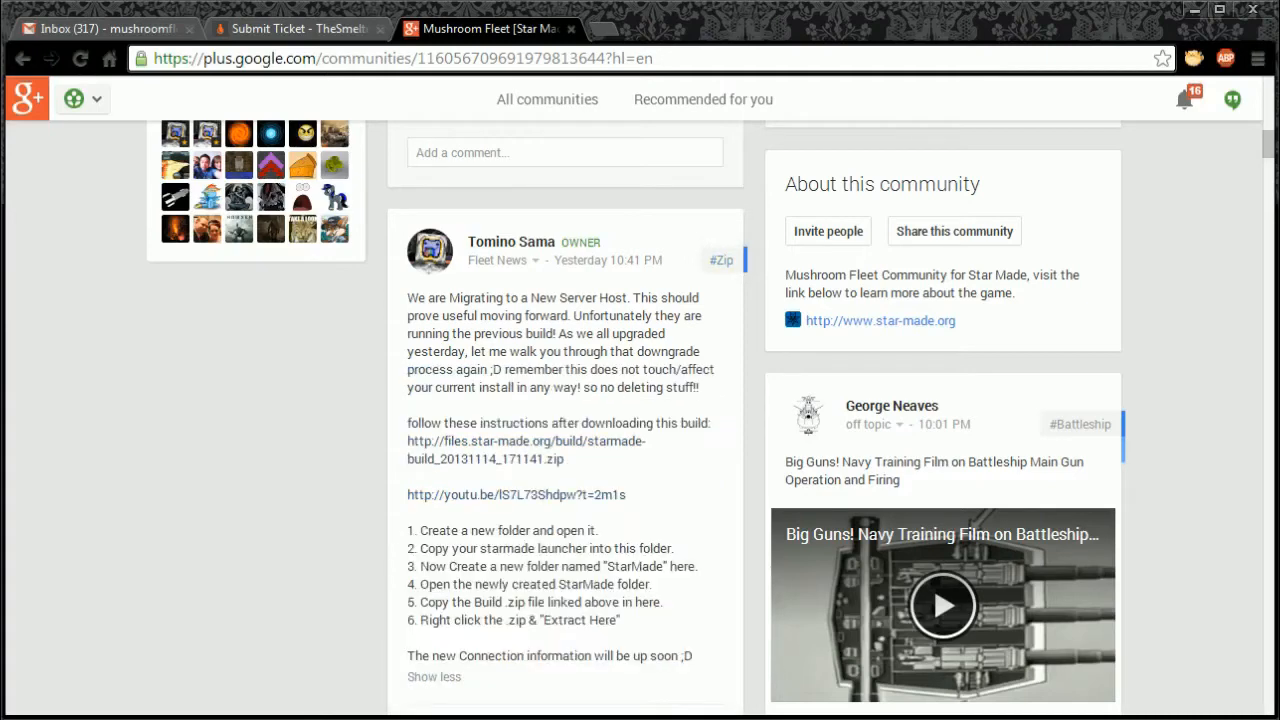
{"action": "scroll", "scroll_direction": "down", "scroll_amount": 3}
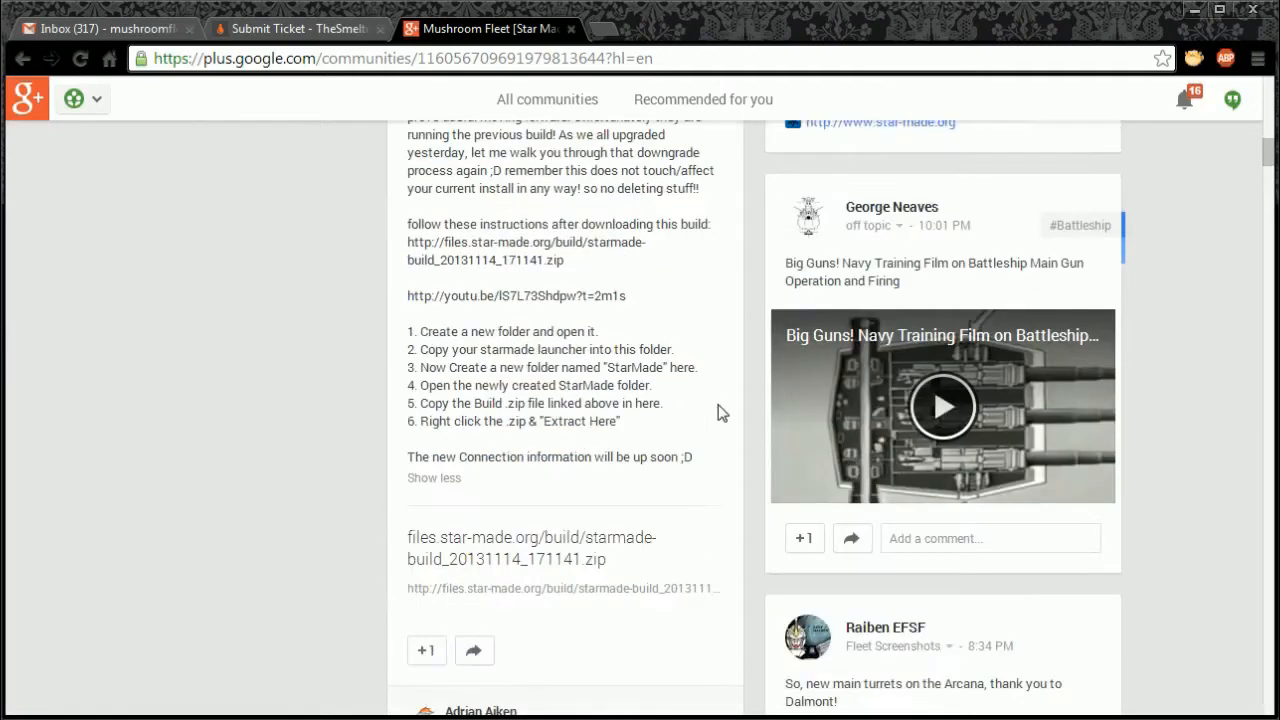
{"action": "mouse_move", "coordinate": [724, 414]}
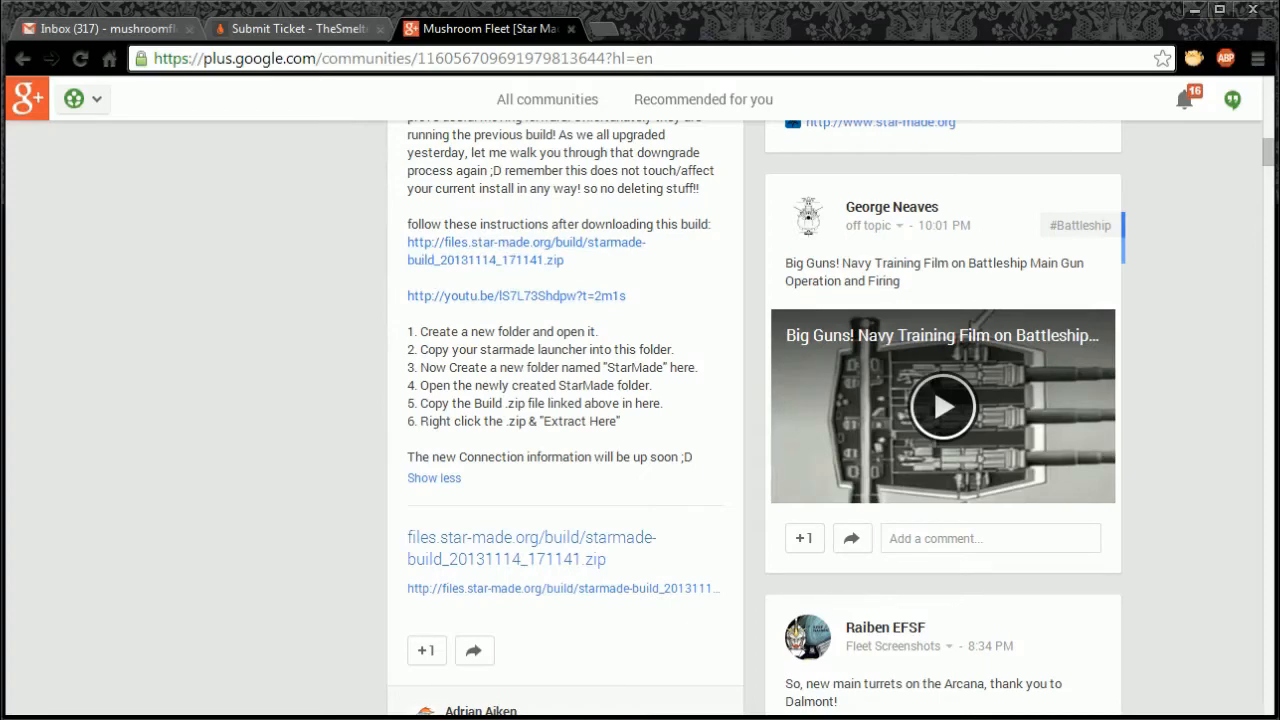
{"action": "mouse_move", "coordinate": [688, 428]}
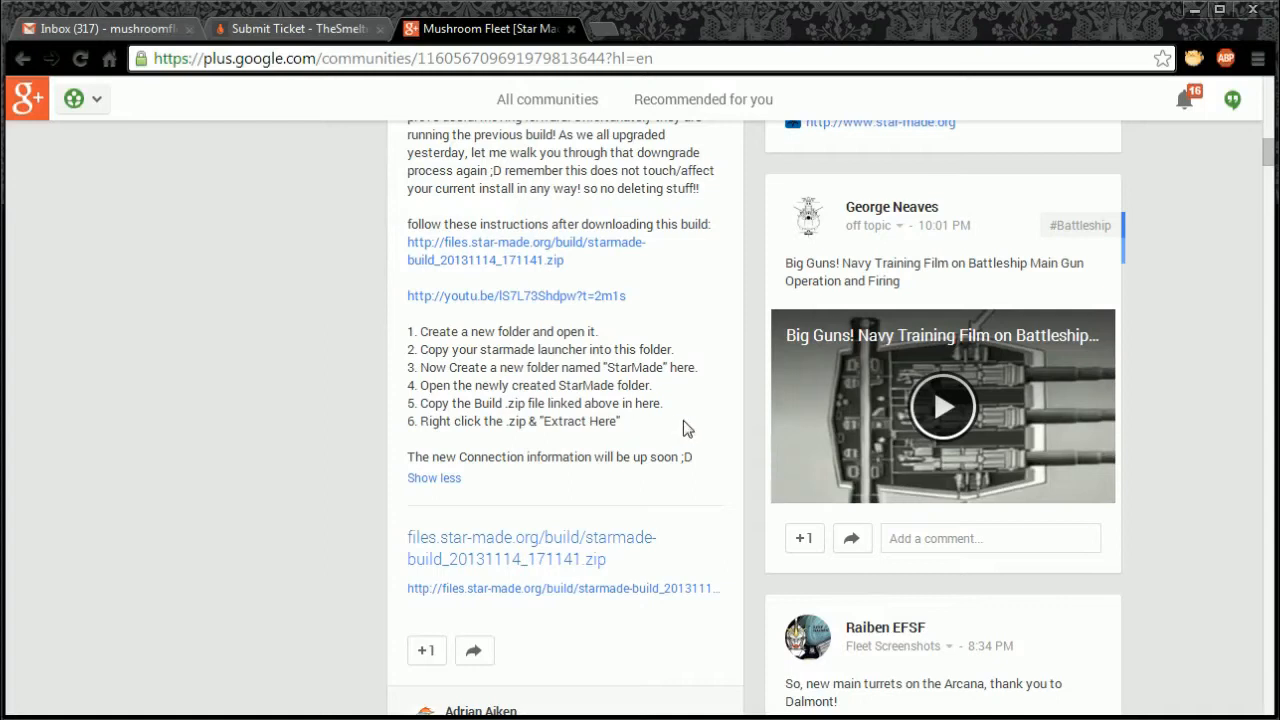
{"action": "mouse_move", "coordinate": [604, 342]}
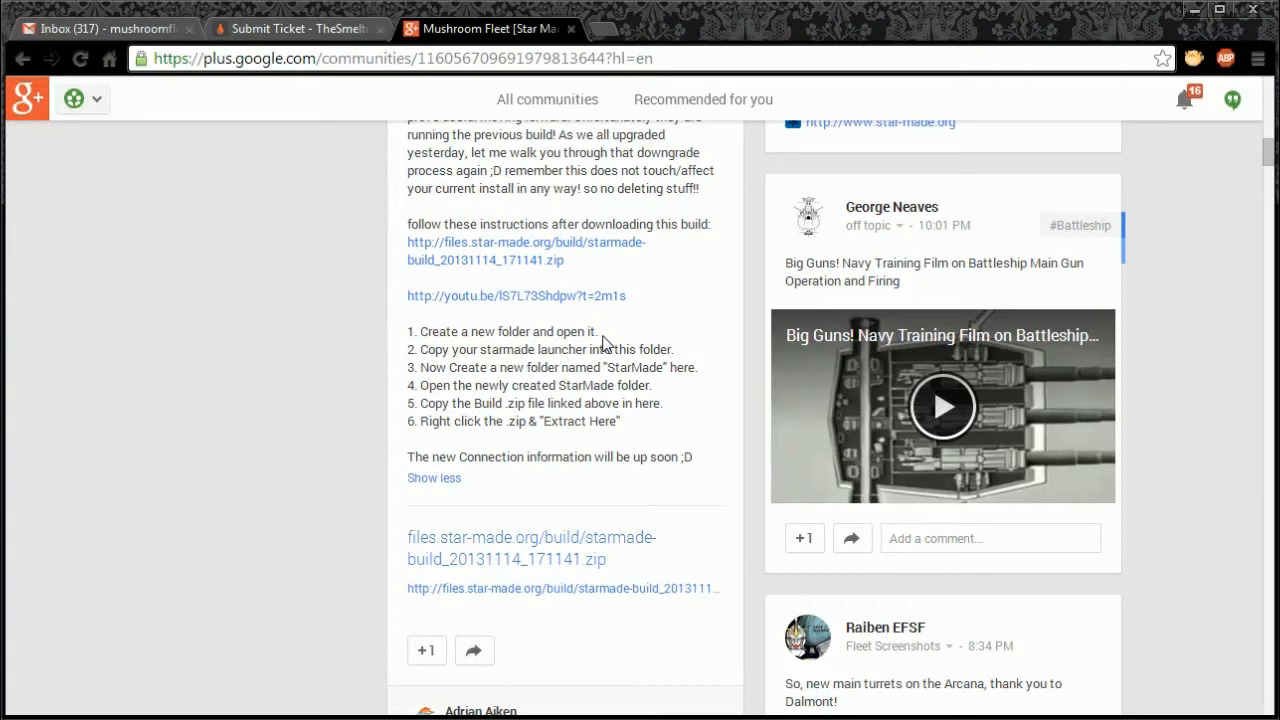
{"action": "mouse_move", "coordinate": [616, 318]}
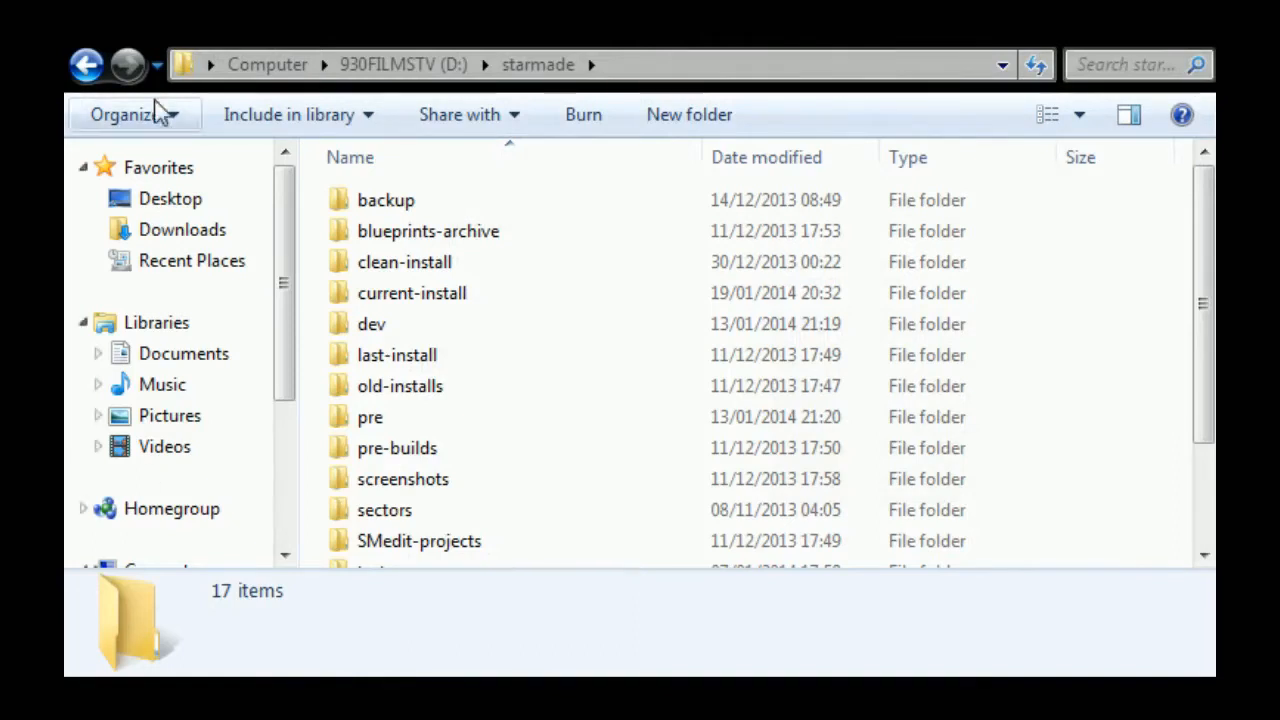
{"action": "mouse_move", "coordinate": [460, 480]}
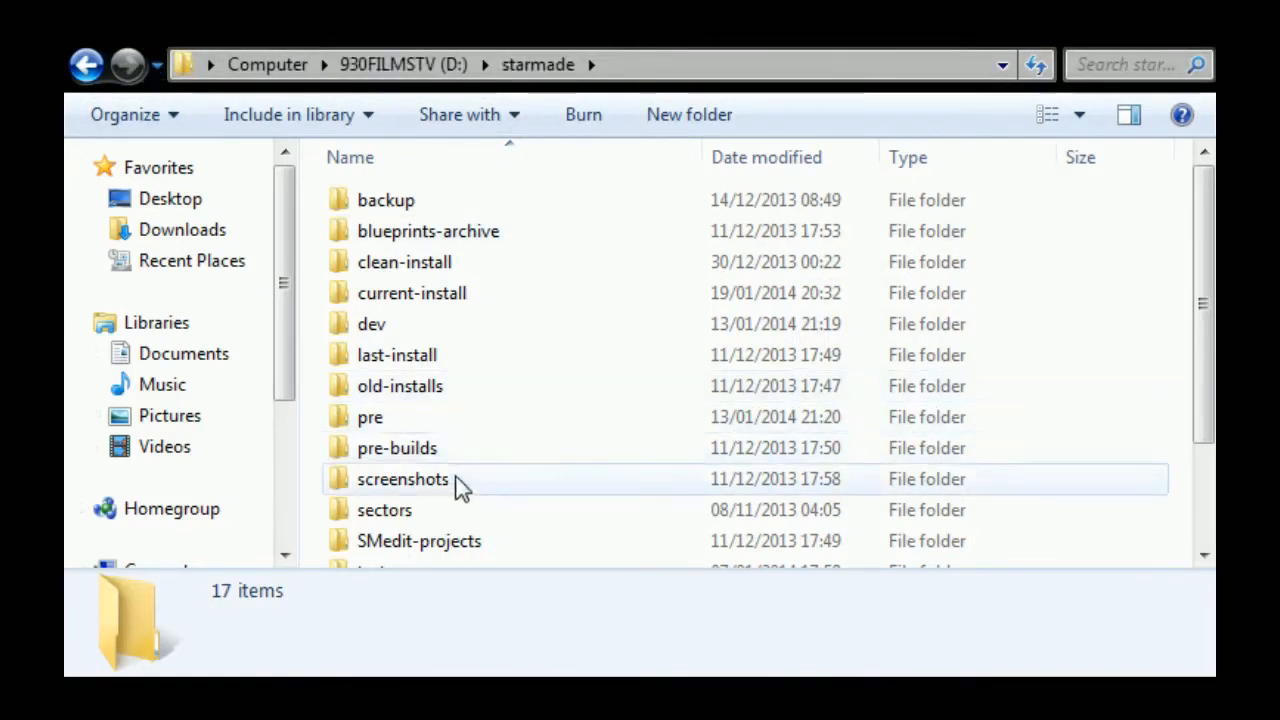
{"action": "mouse_move", "coordinate": [396, 354]}
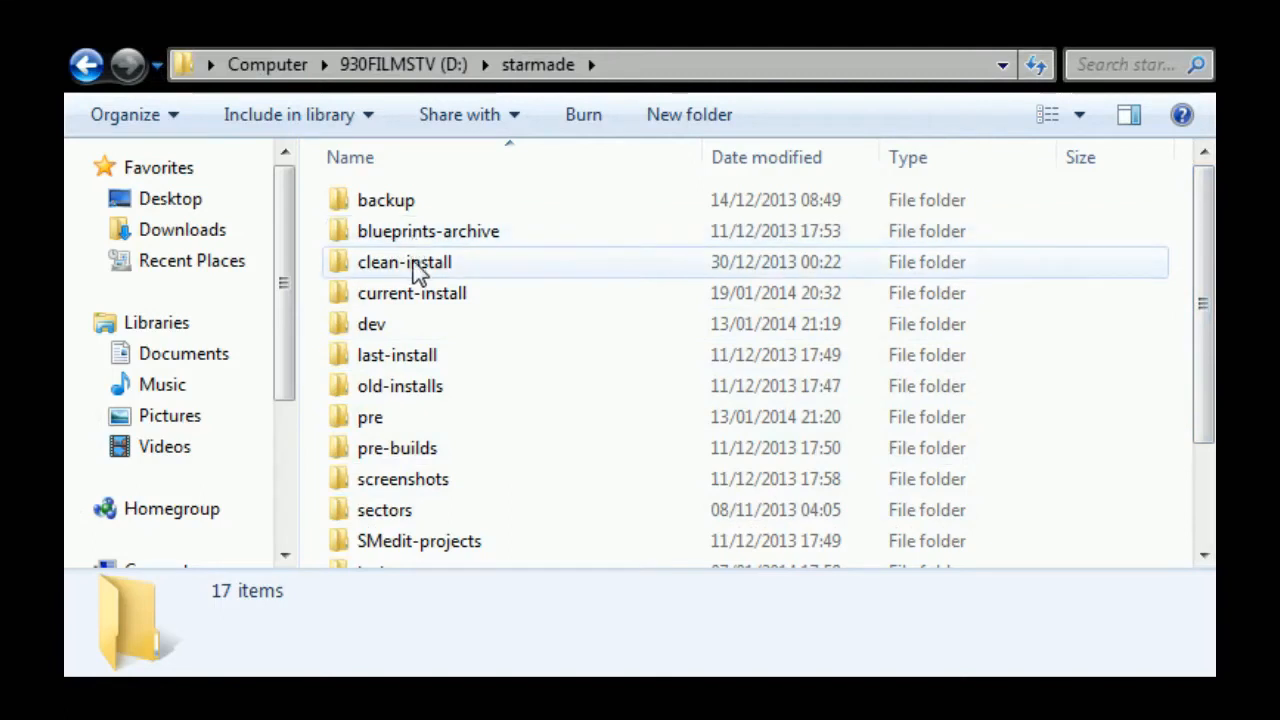
{"action": "mouse_move", "coordinate": [412, 292]}
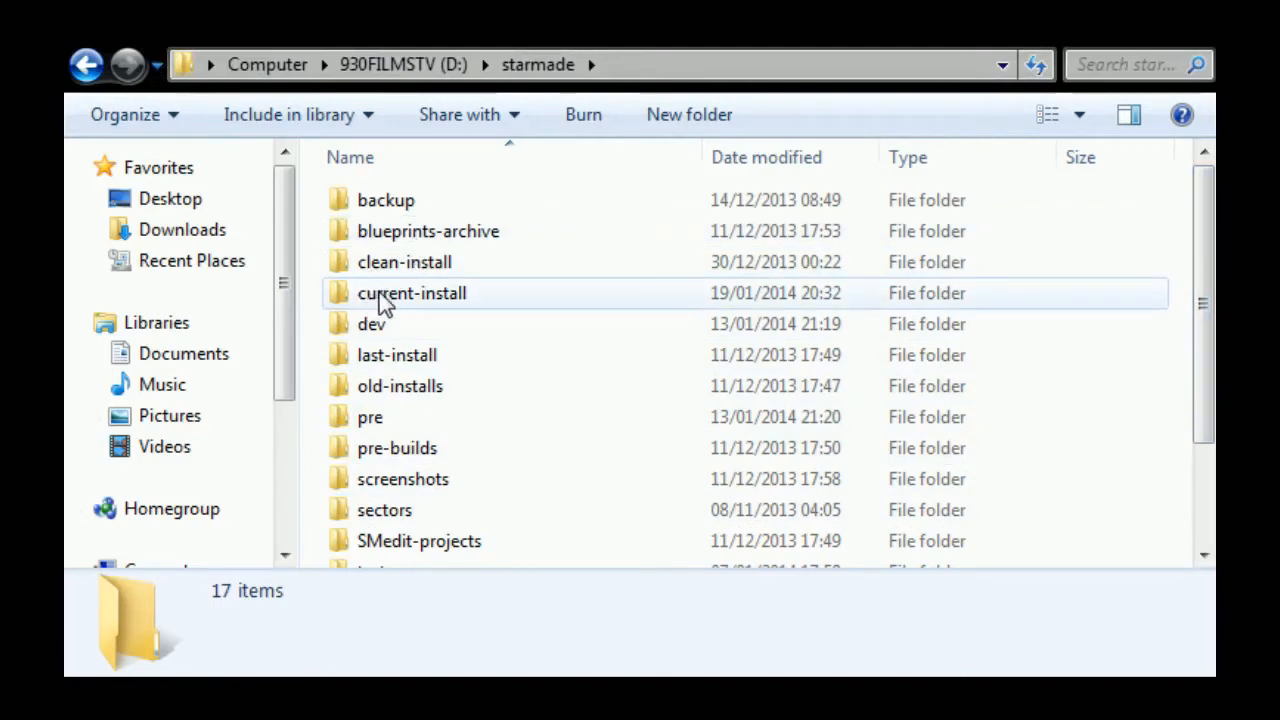
{"action": "scroll", "scroll_direction": "down", "scroll_amount": 3}
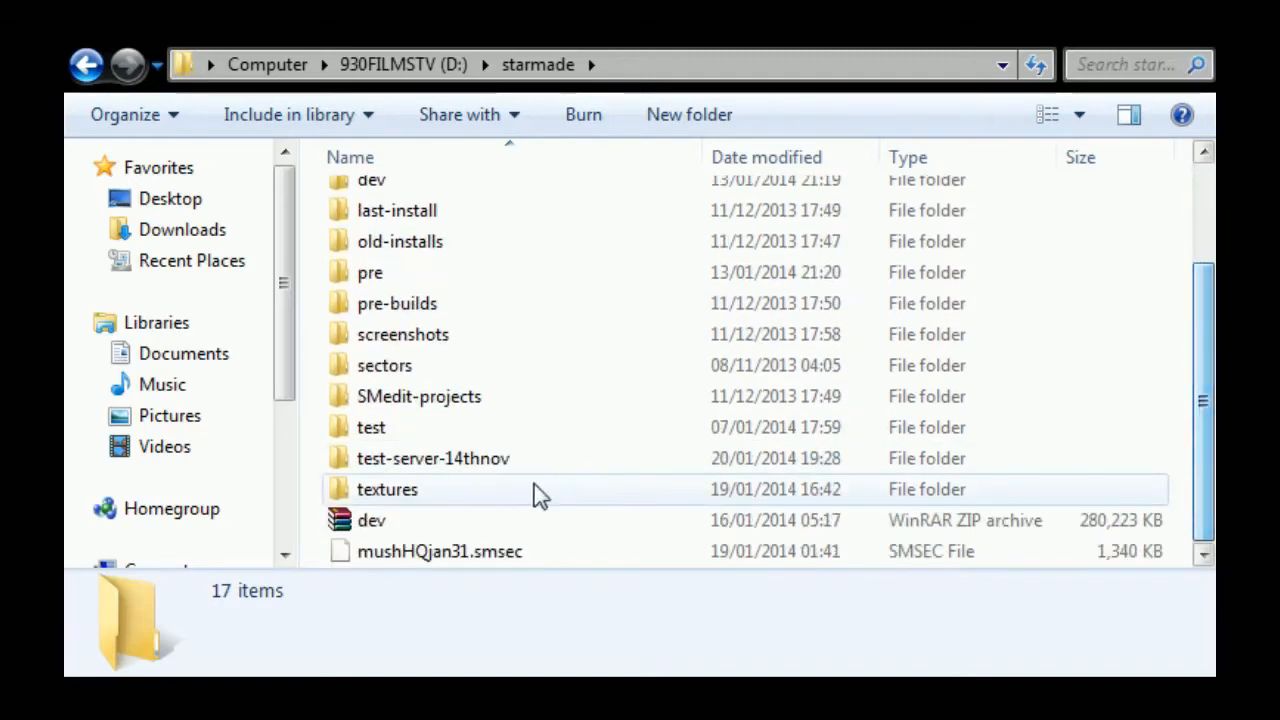
{"action": "mouse_move", "coordinate": [370, 470]}
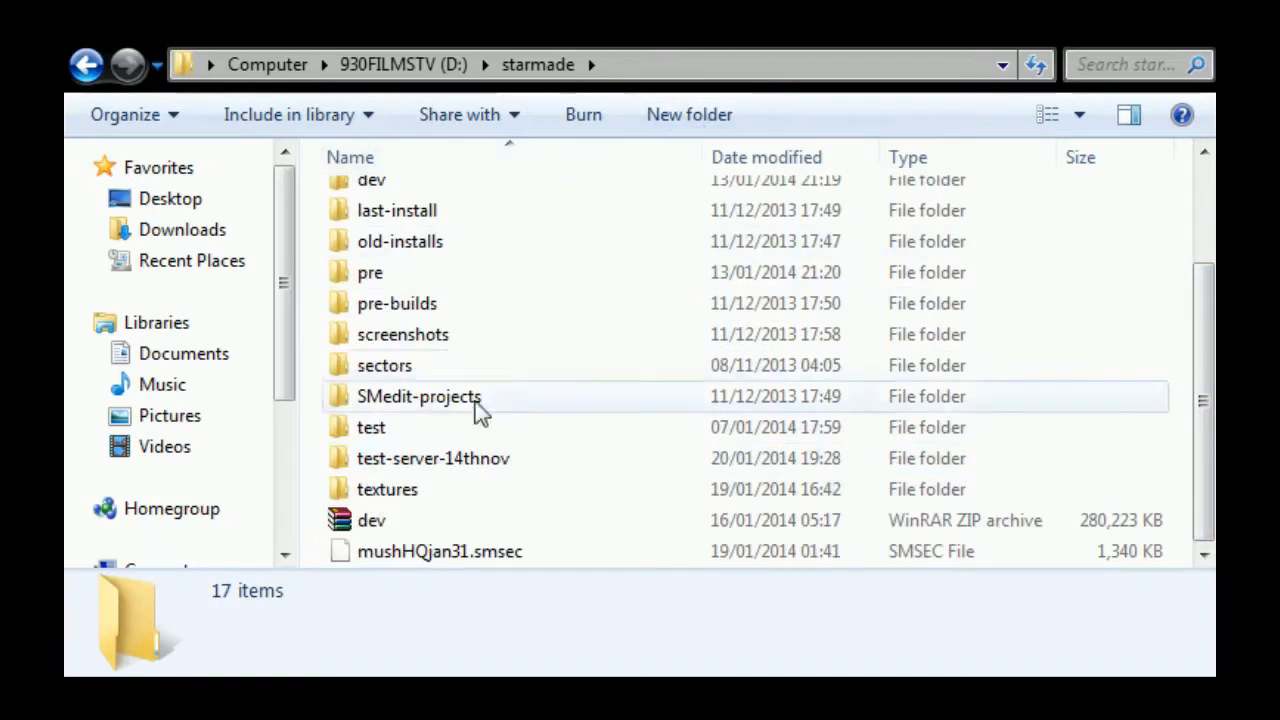
{"action": "mouse_move", "coordinate": [688, 114]}
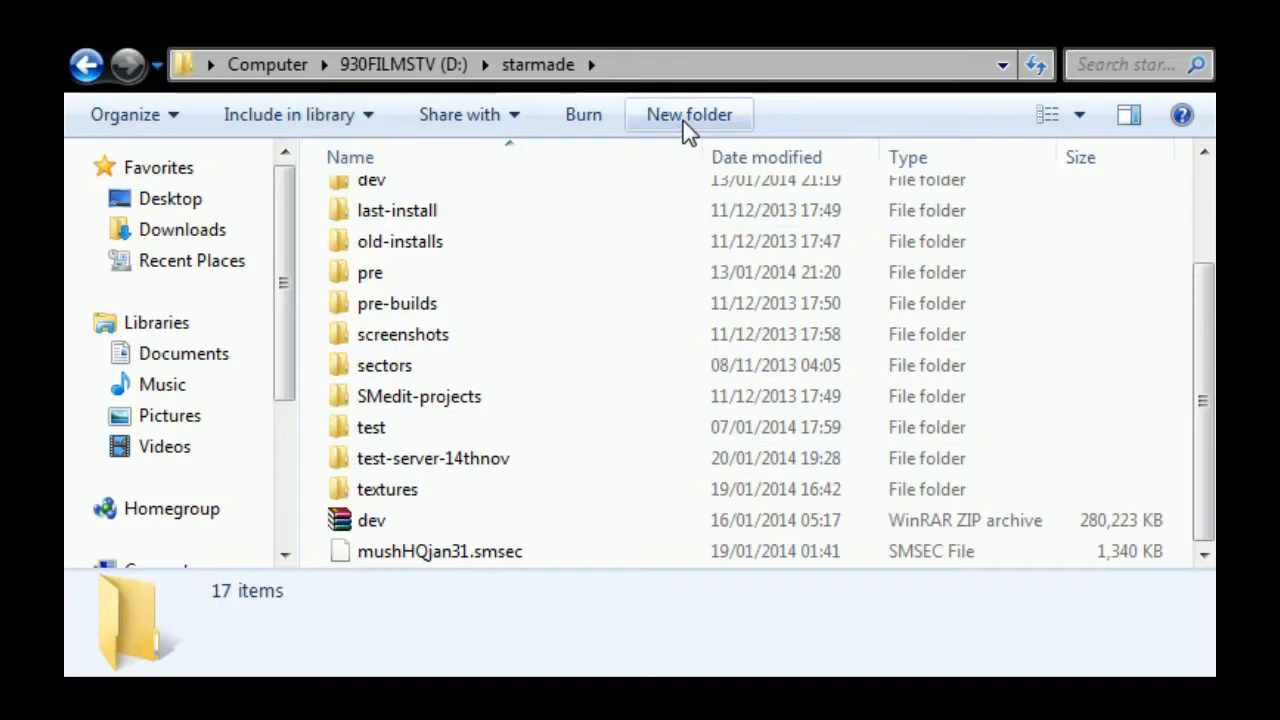
Create a new folder named chickenfarm inside the starmade folder.
{"action": "left_click", "coordinate": [688, 114]}
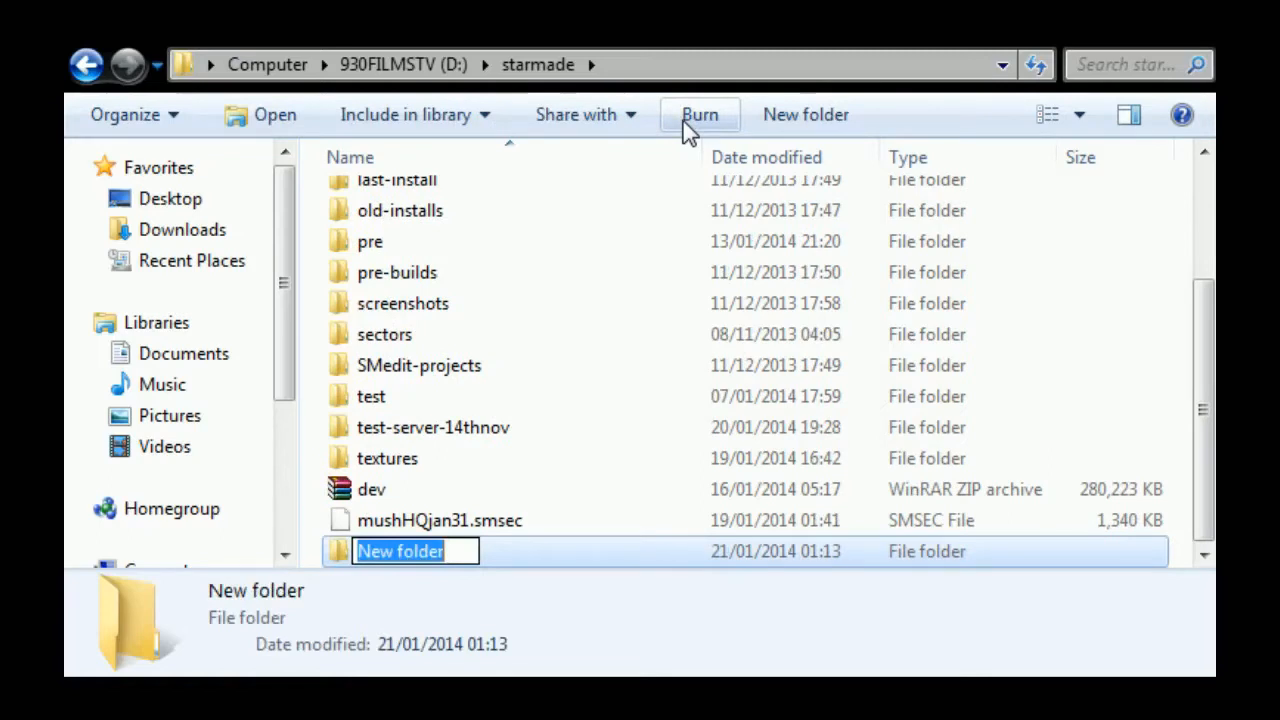
{"action": "type", "text": "chicke"}
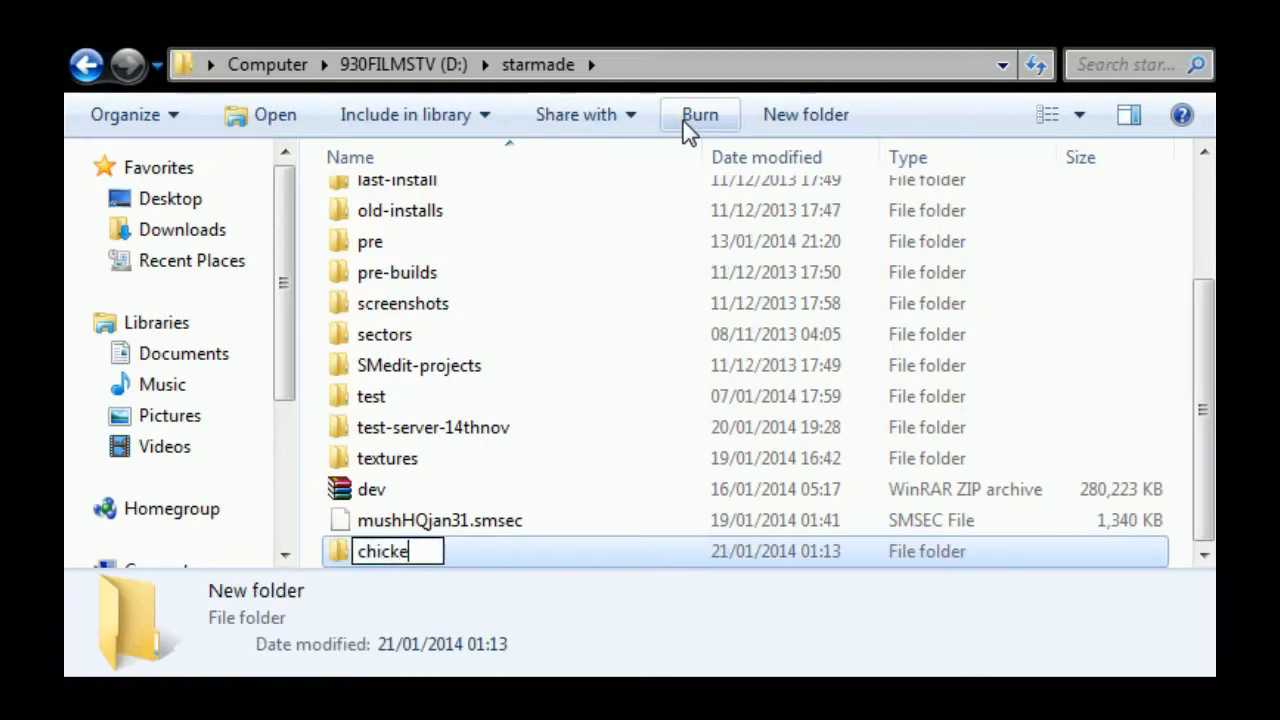
{"action": "type", "text": "nfarm"}
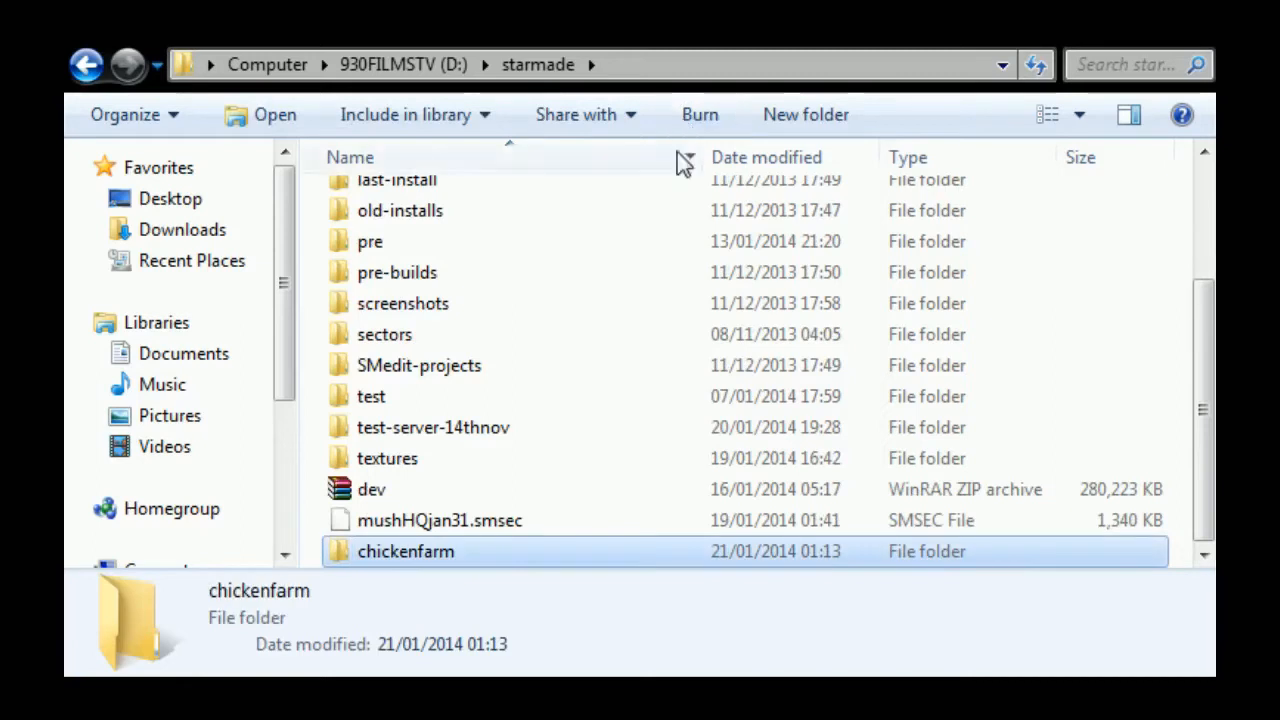
{"action": "mouse_move", "coordinate": [518, 396]}
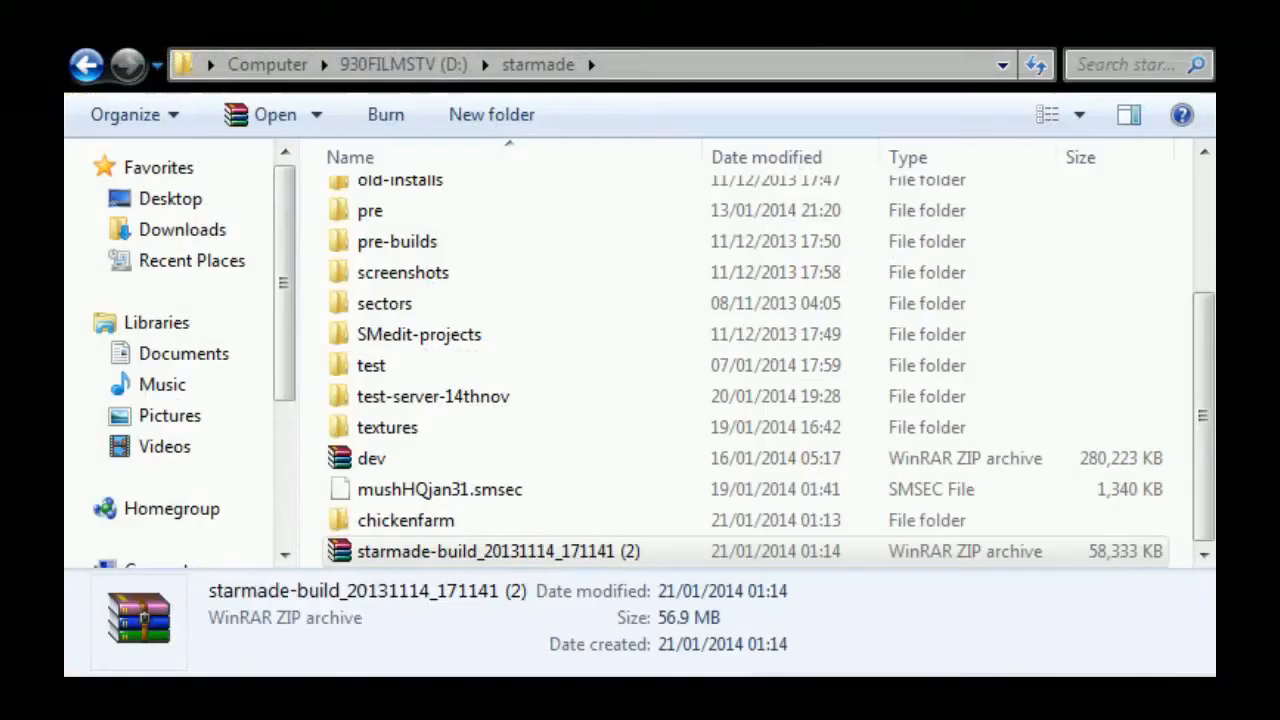
{"action": "mouse_move", "coordinate": [744, 614]}
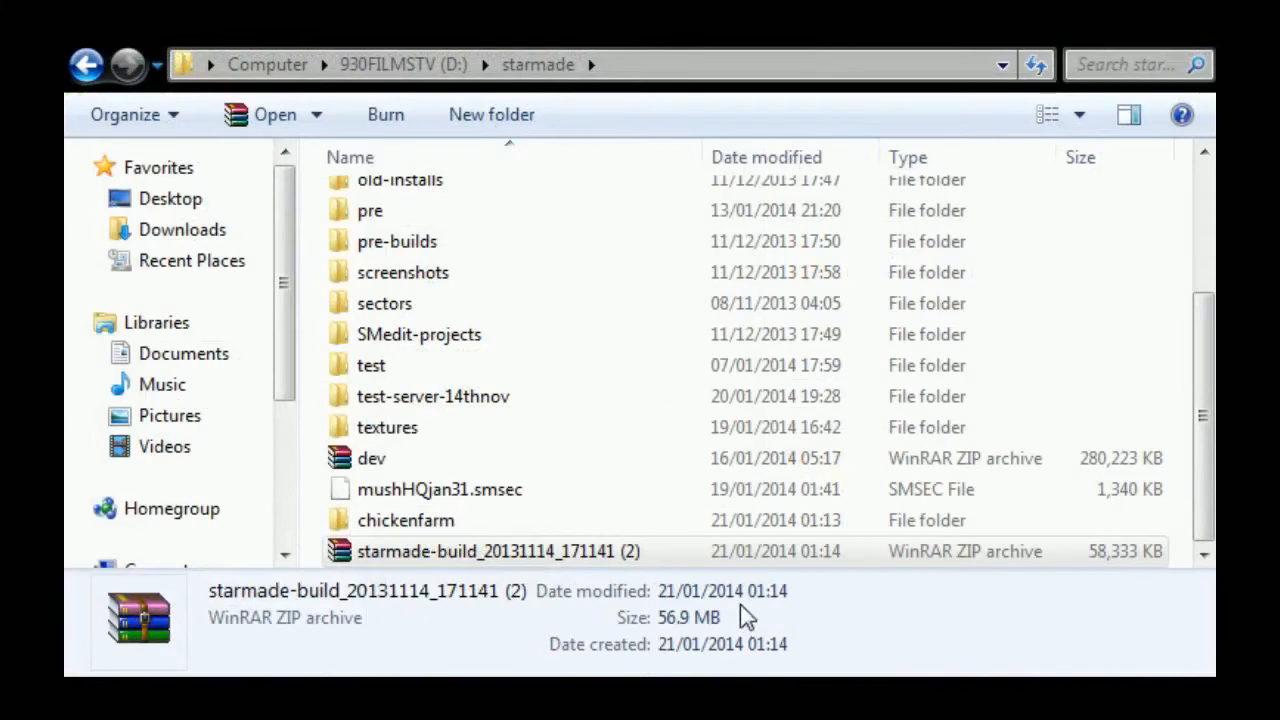
Inside chickenfarm, create a StarMade folder and move the starmade-build zip into it.
{"action": "left_click", "coordinate": [498, 552]}
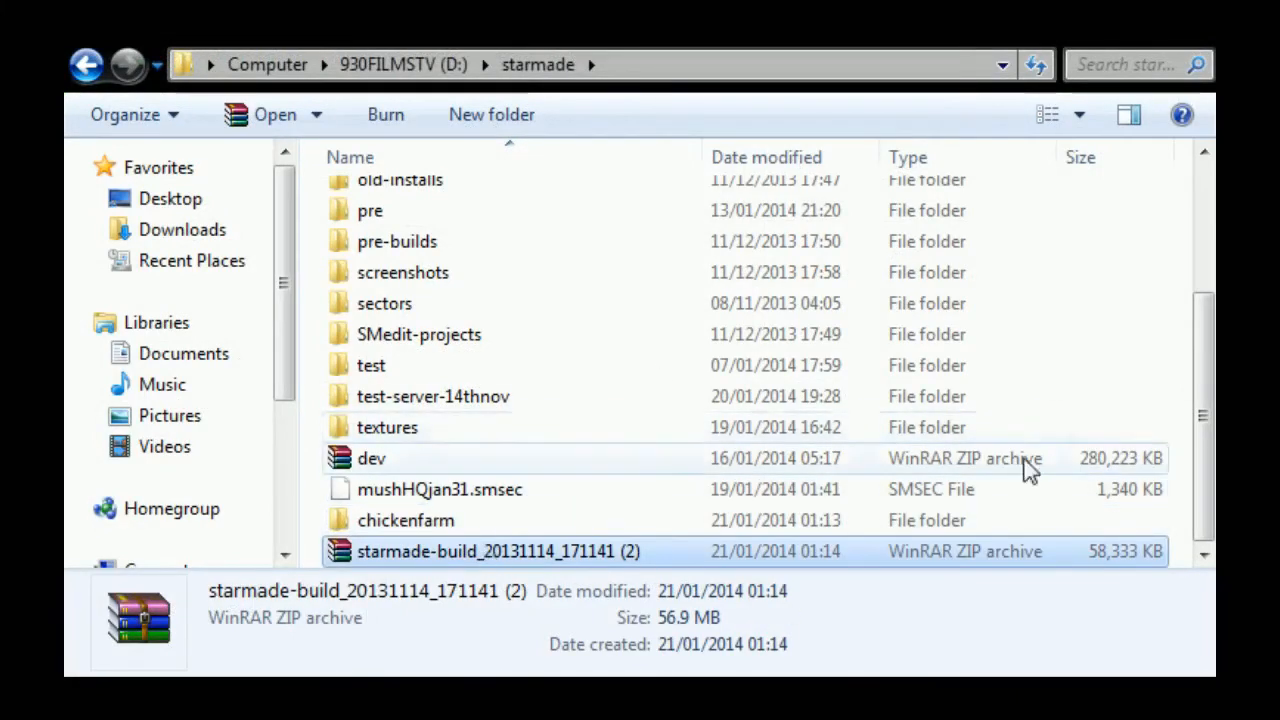
{"action": "mouse_move", "coordinate": [350, 560]}
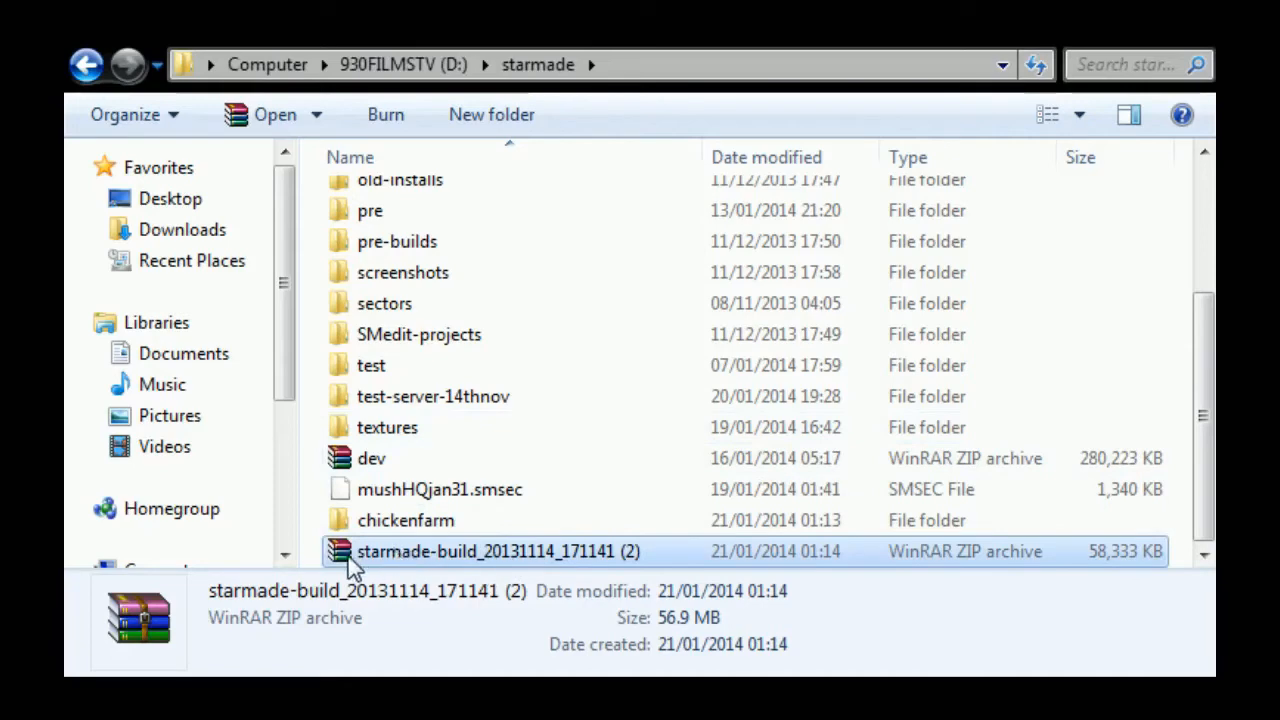
{"action": "mouse_move", "coordinate": [360, 544]}
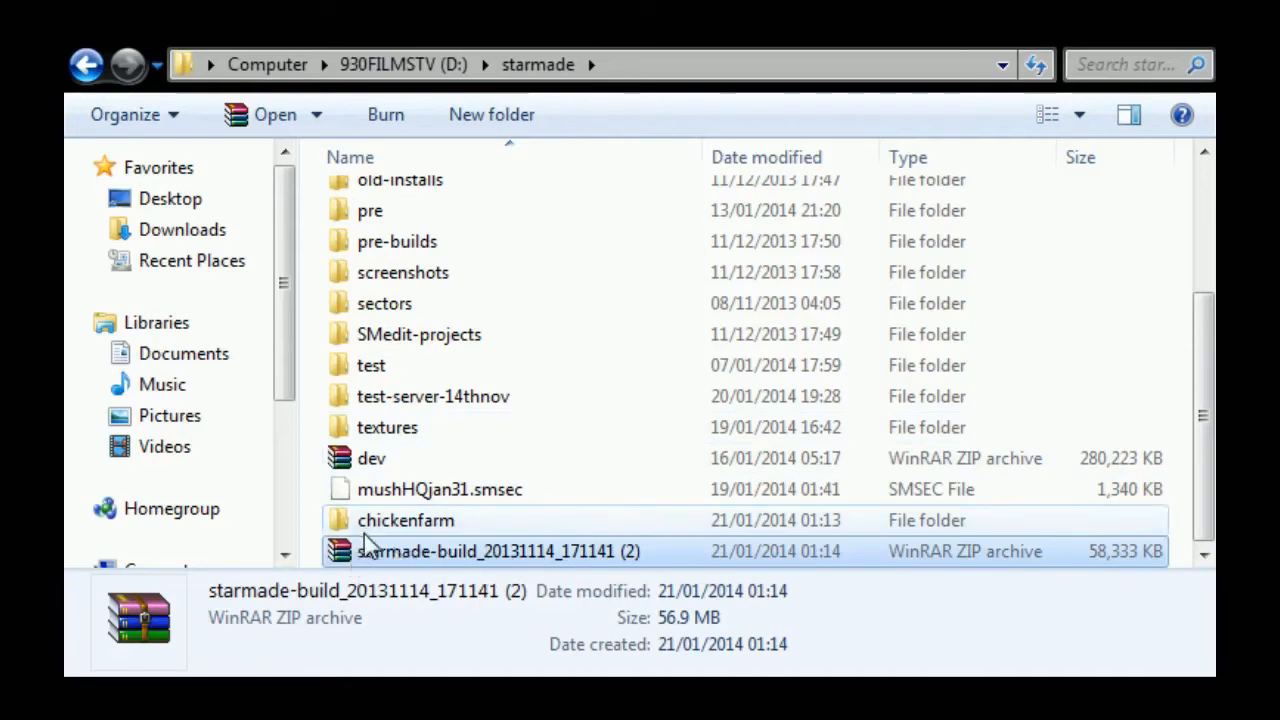
{"action": "double_click", "coordinate": [404, 520]}
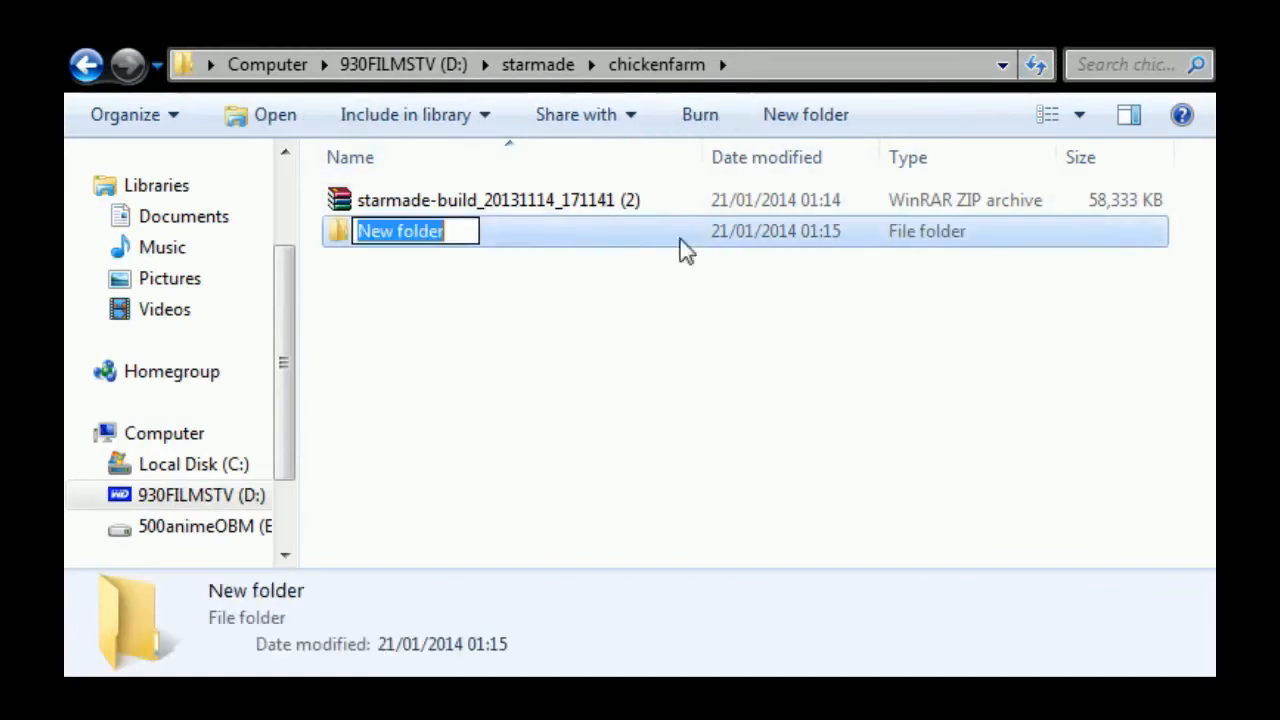
{"action": "type", "text": "StarMade"}
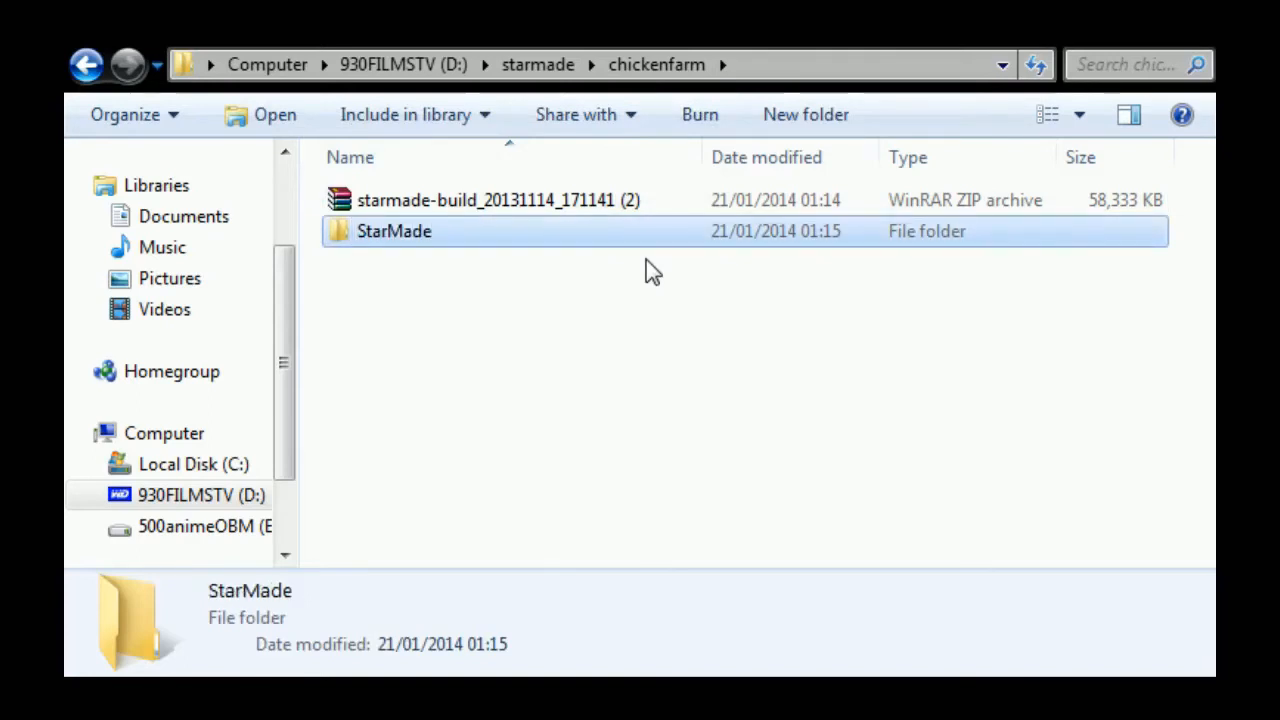
{"action": "left_click", "coordinate": [496, 200]}
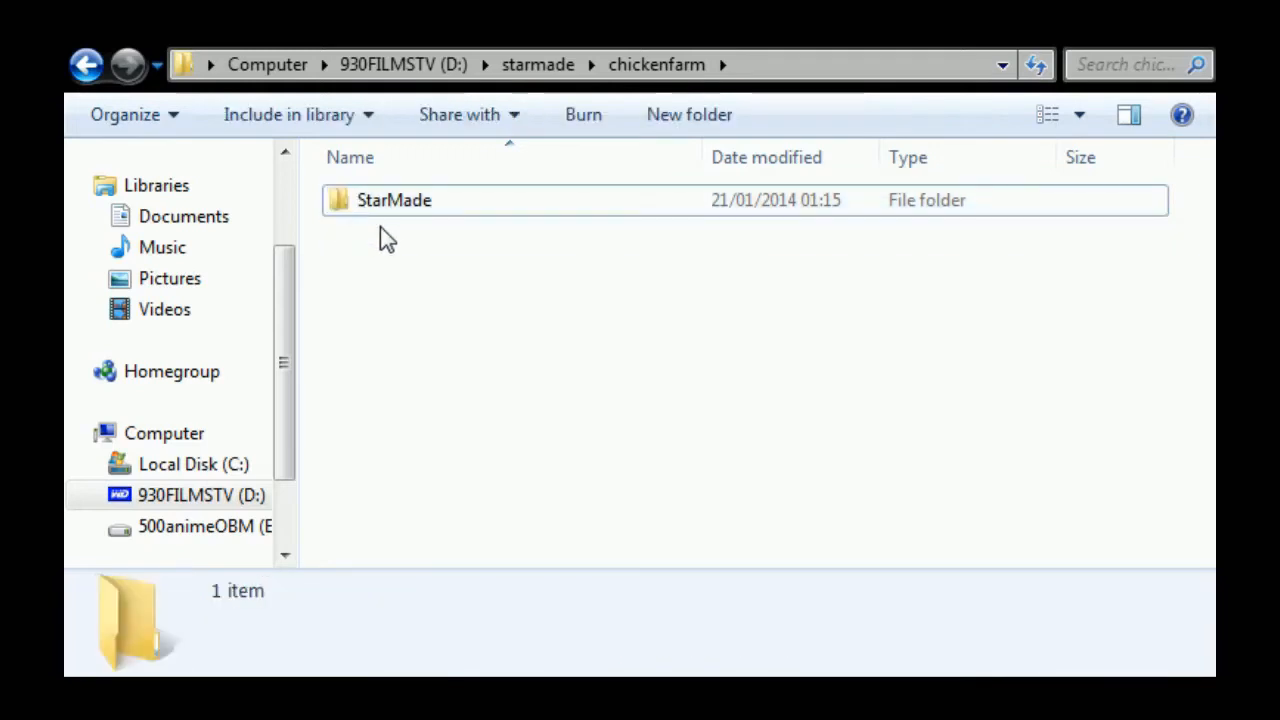
{"action": "mouse_move", "coordinate": [88, 64]}
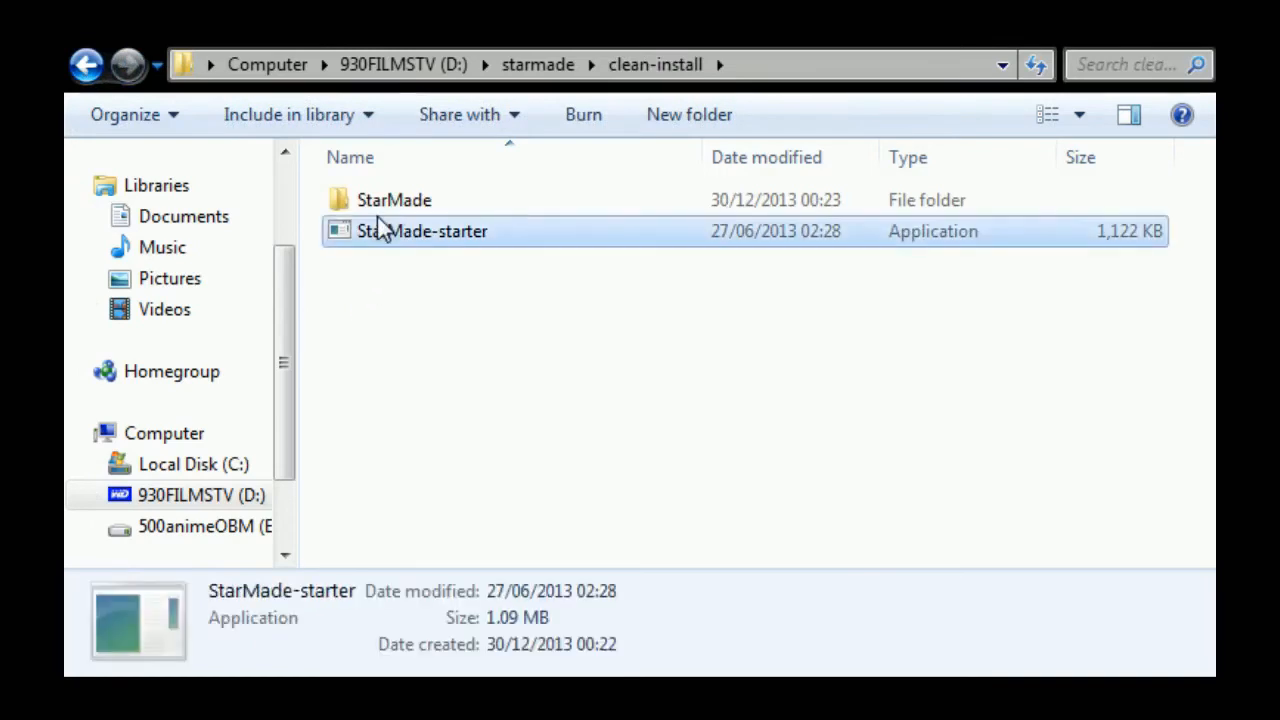
Copy the StarMade-starter launcher from clean-install into chickenfarm beside the StarMade folder.
{"action": "left_click", "coordinate": [420, 232]}
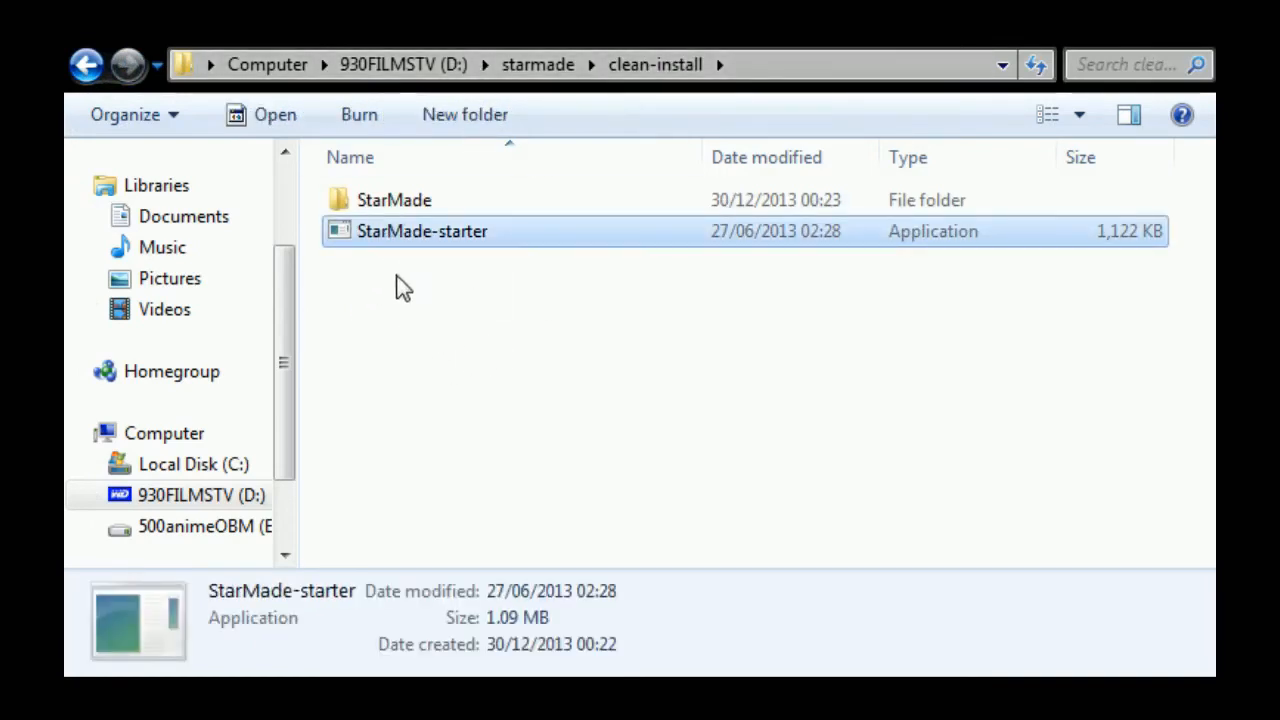
{"action": "left_click", "coordinate": [88, 64]}
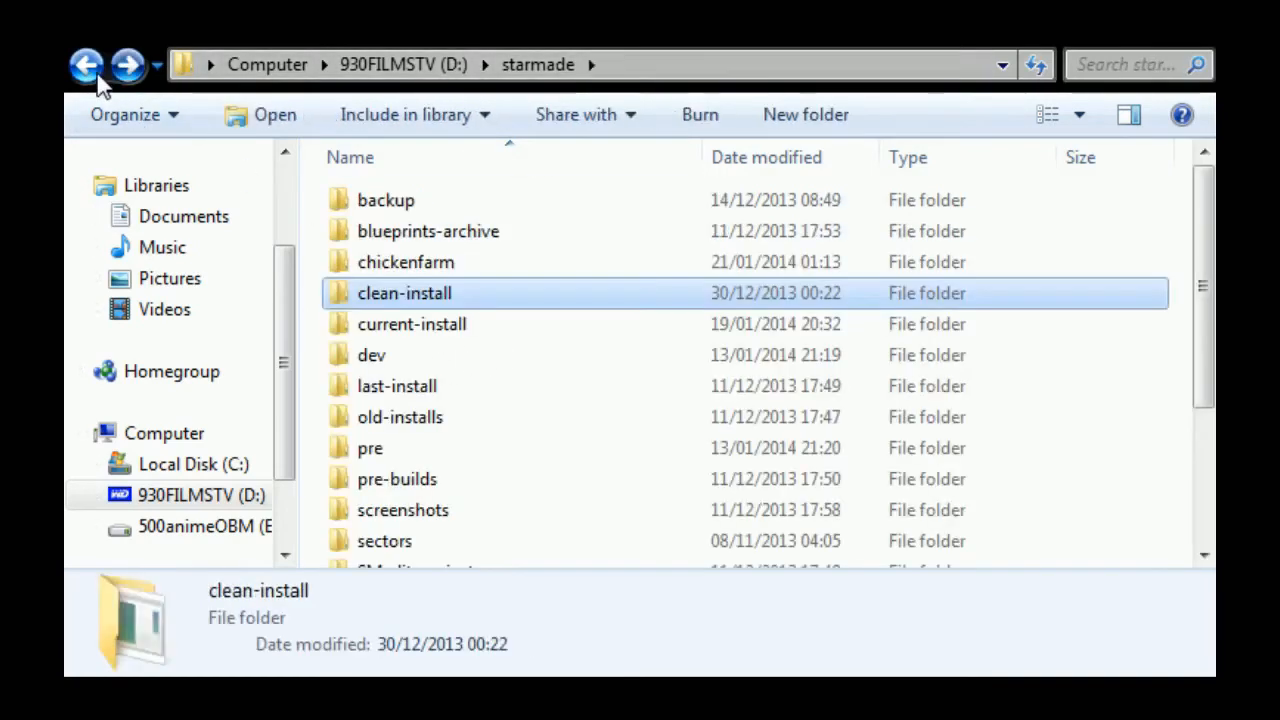
{"action": "mouse_move", "coordinate": [356, 276]}
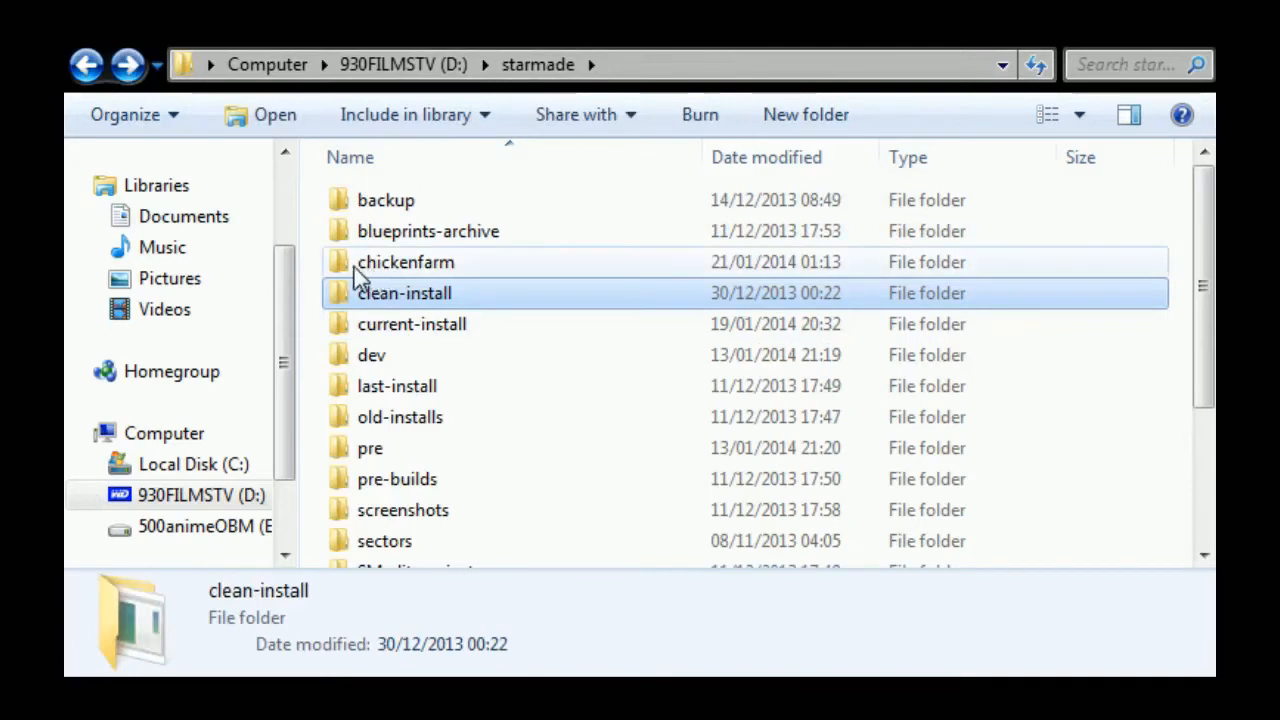
{"action": "double_click", "coordinate": [406, 260]}
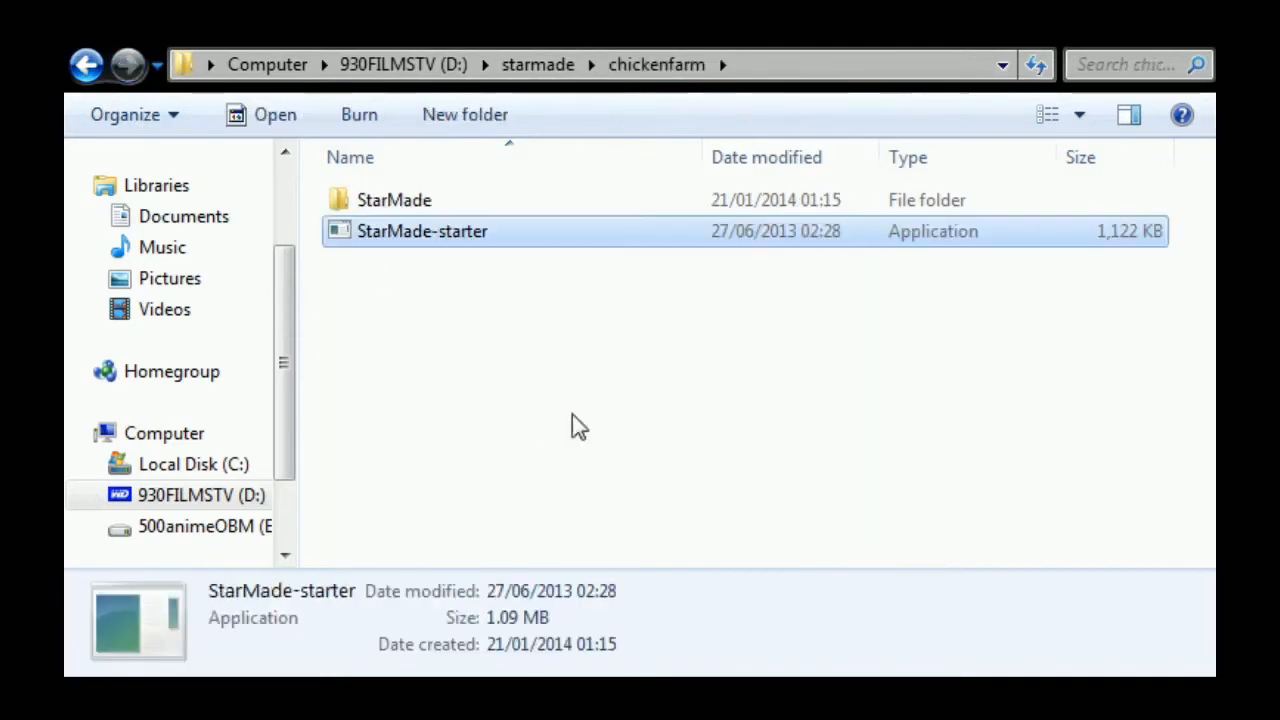
{"action": "left_click", "coordinate": [450, 332]}
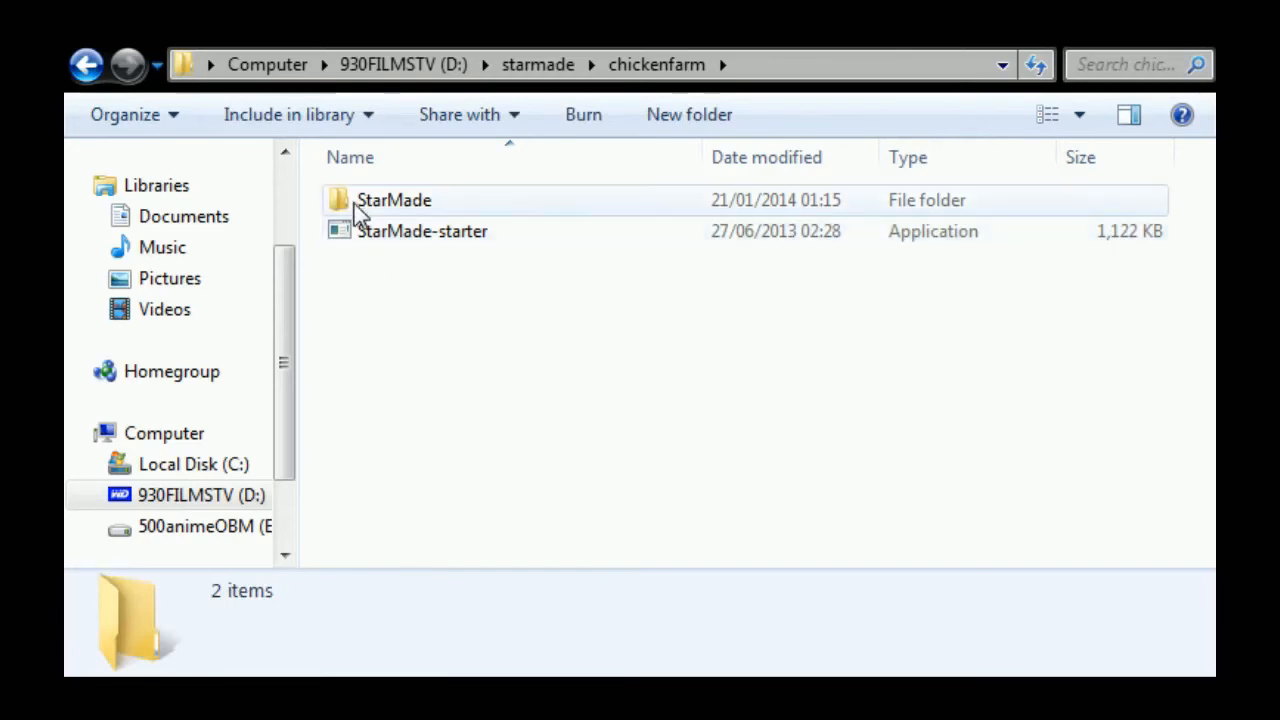
{"action": "double_click", "coordinate": [392, 200]}
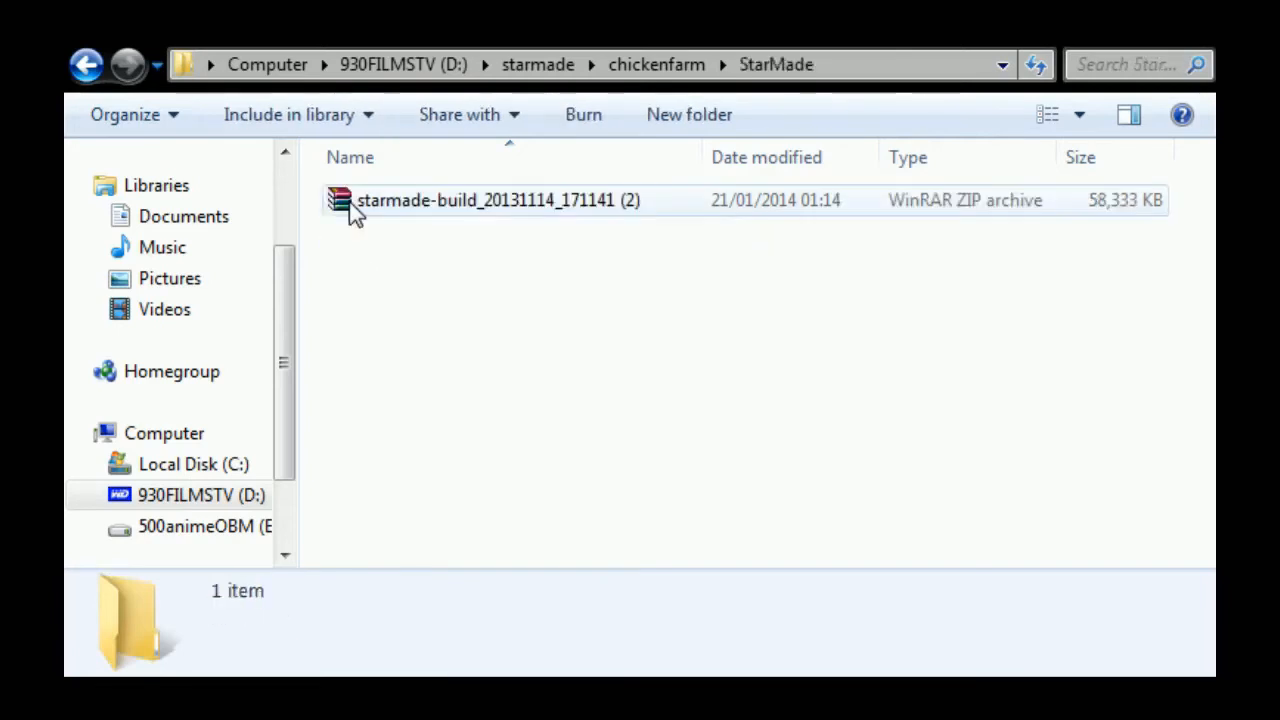
Extract the starmade-build zip here in chickenfarm\StarMade, then return to current-install\StarMade.
{"action": "left_click", "coordinate": [490, 200]}
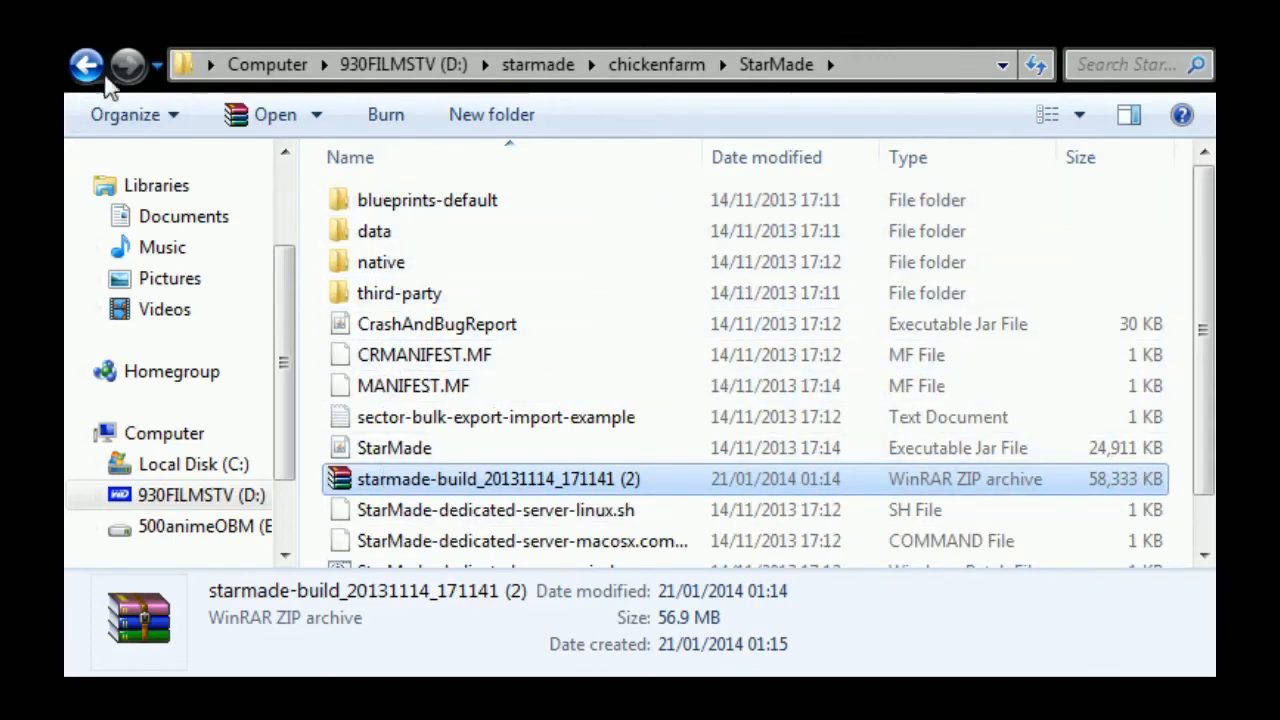
{"action": "left_click", "coordinate": [86, 64]}
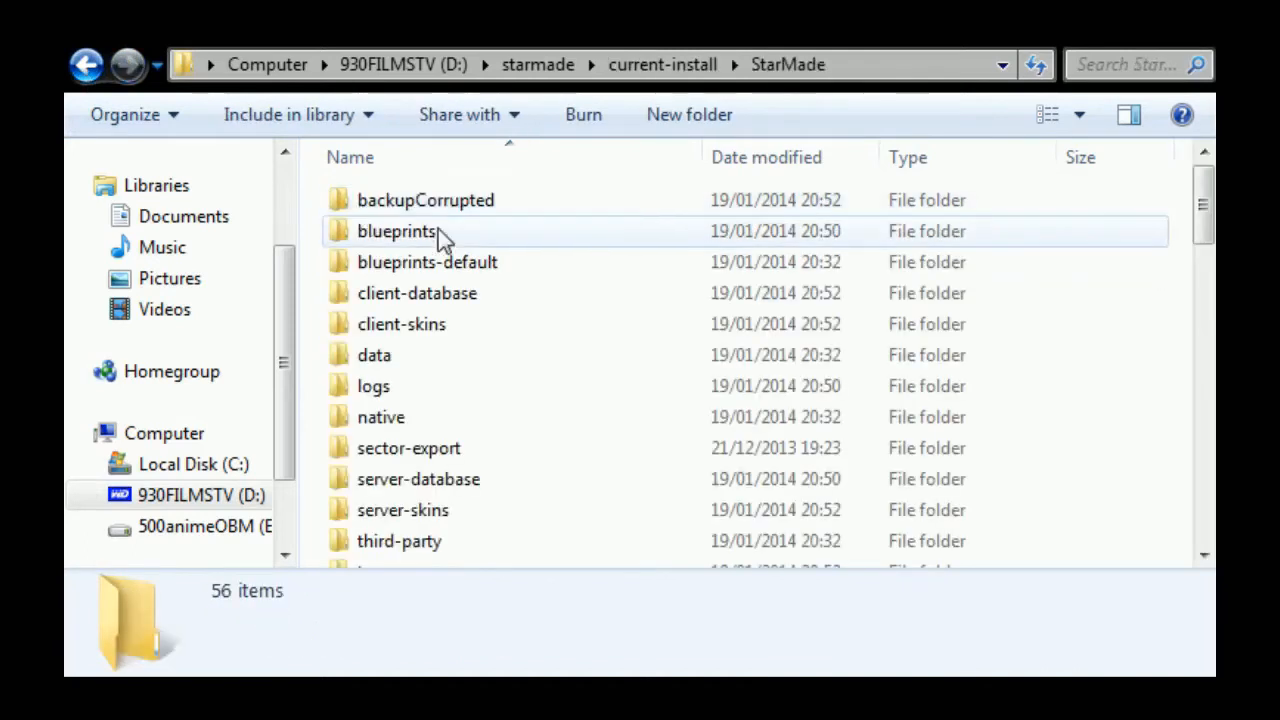
Copy the blueprints and sector-export folders from current-install\StarMade and head into chickenfarm.
{"action": "left_click", "coordinate": [396, 232]}
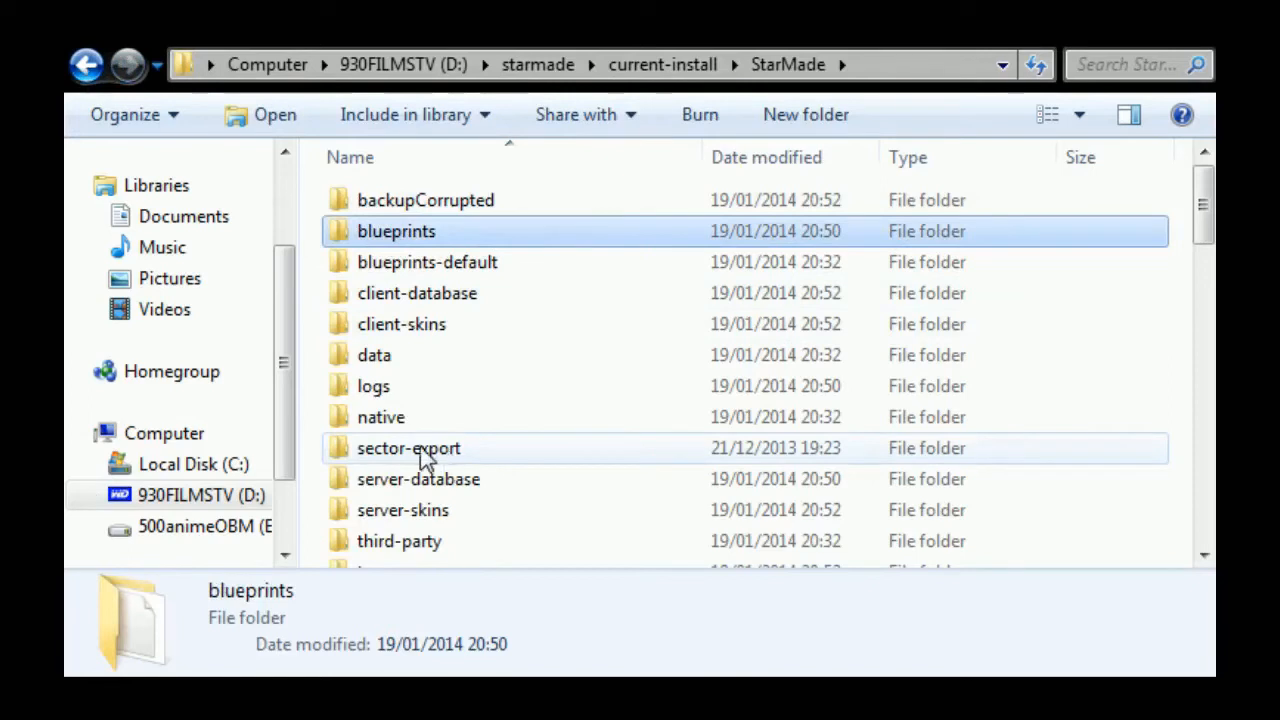
{"action": "left_click", "coordinate": [408, 448]}
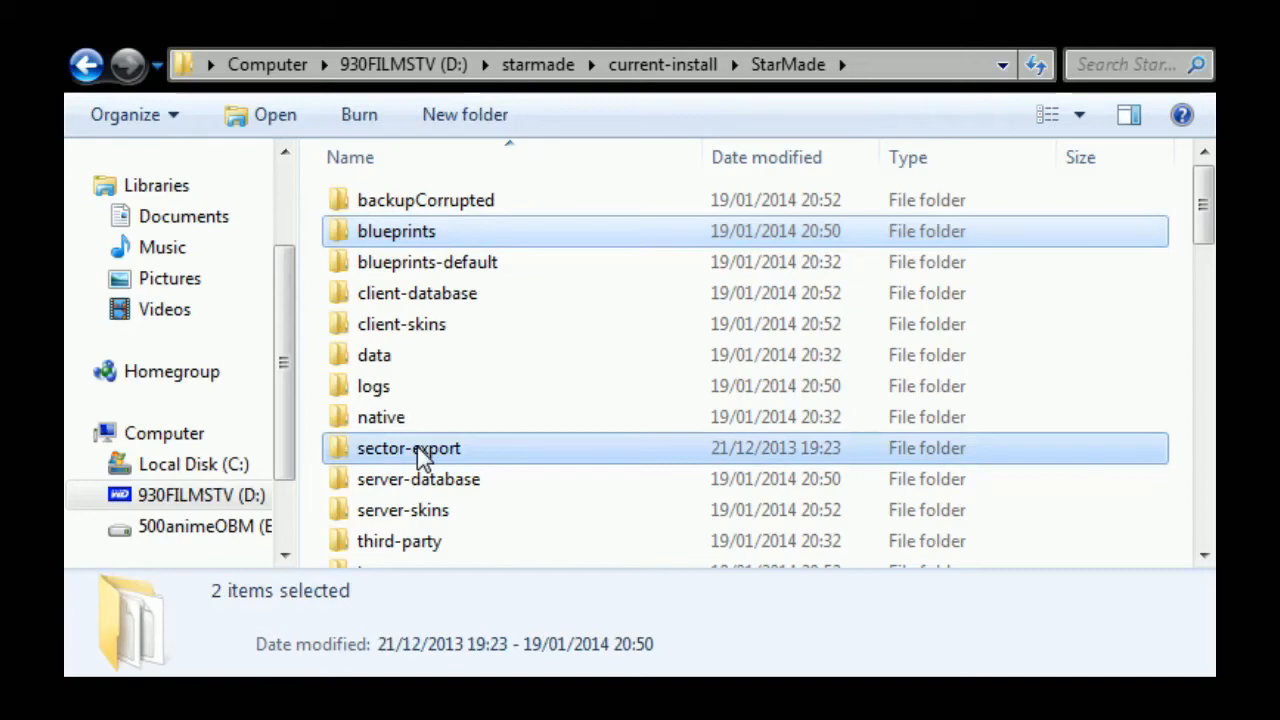
{"action": "left_click", "coordinate": [536, 64]}
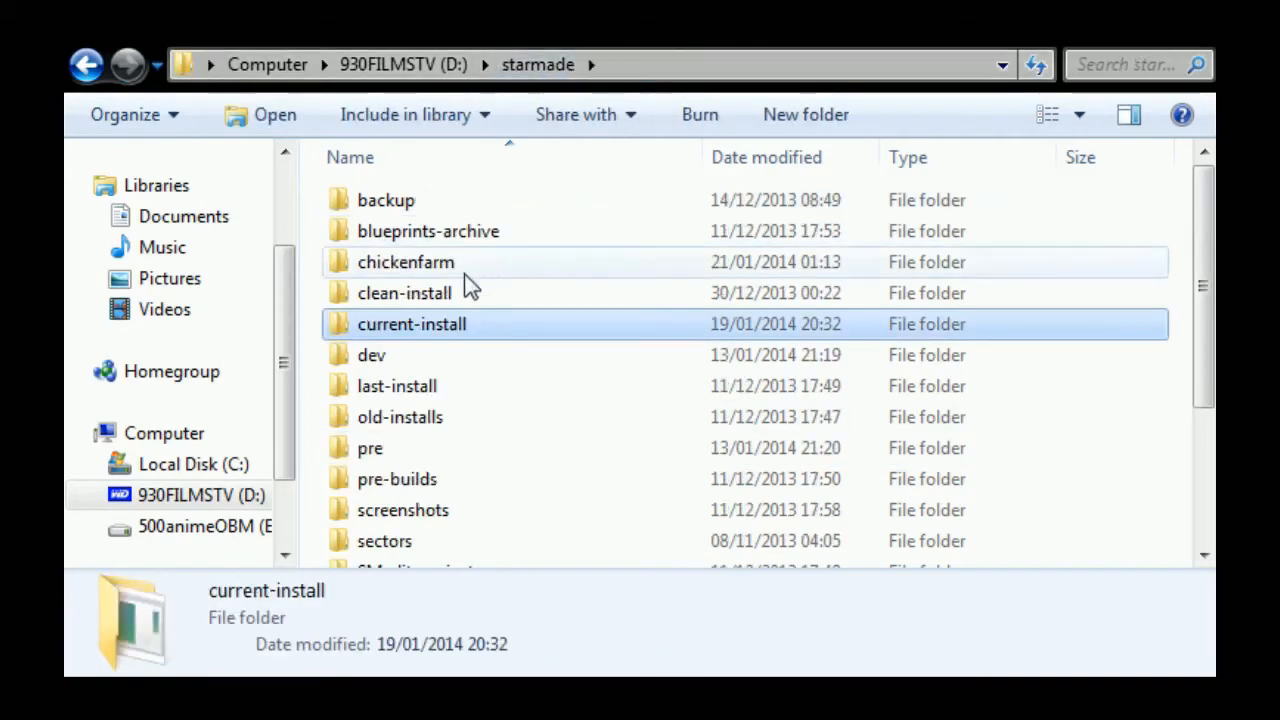
{"action": "double_click", "coordinate": [404, 260]}
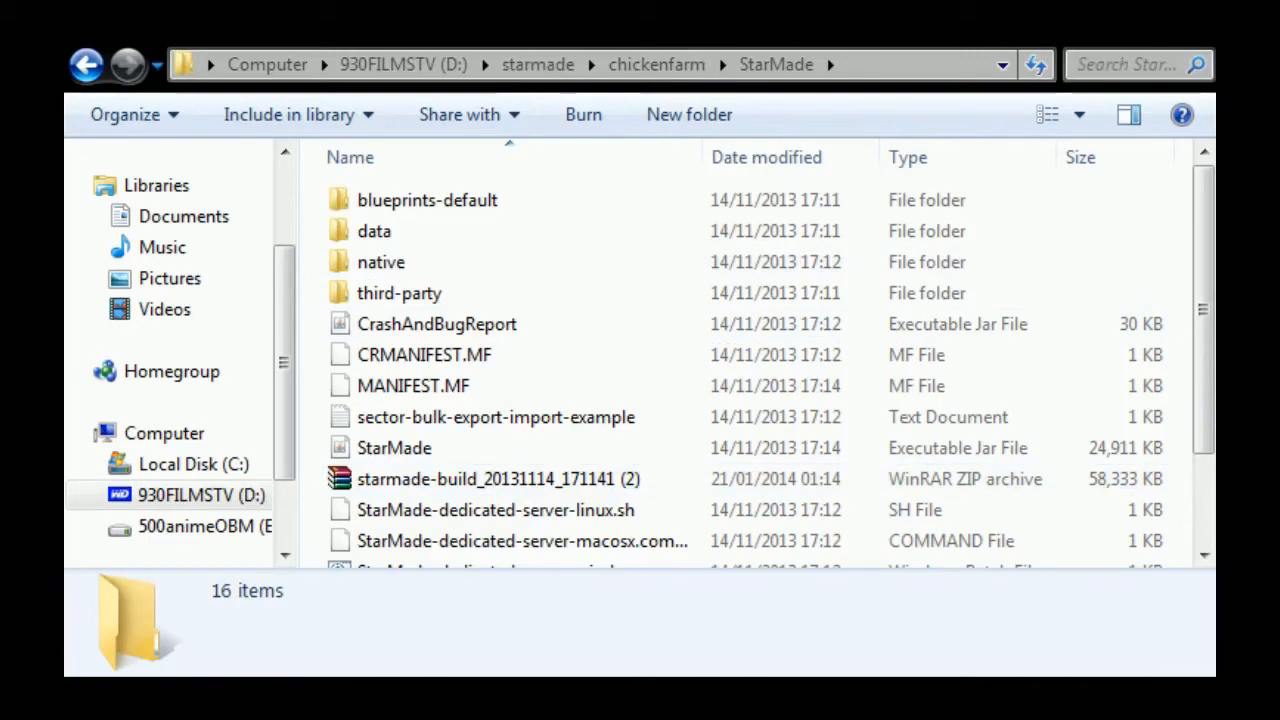
{"action": "mouse_move", "coordinate": [998, 124]}
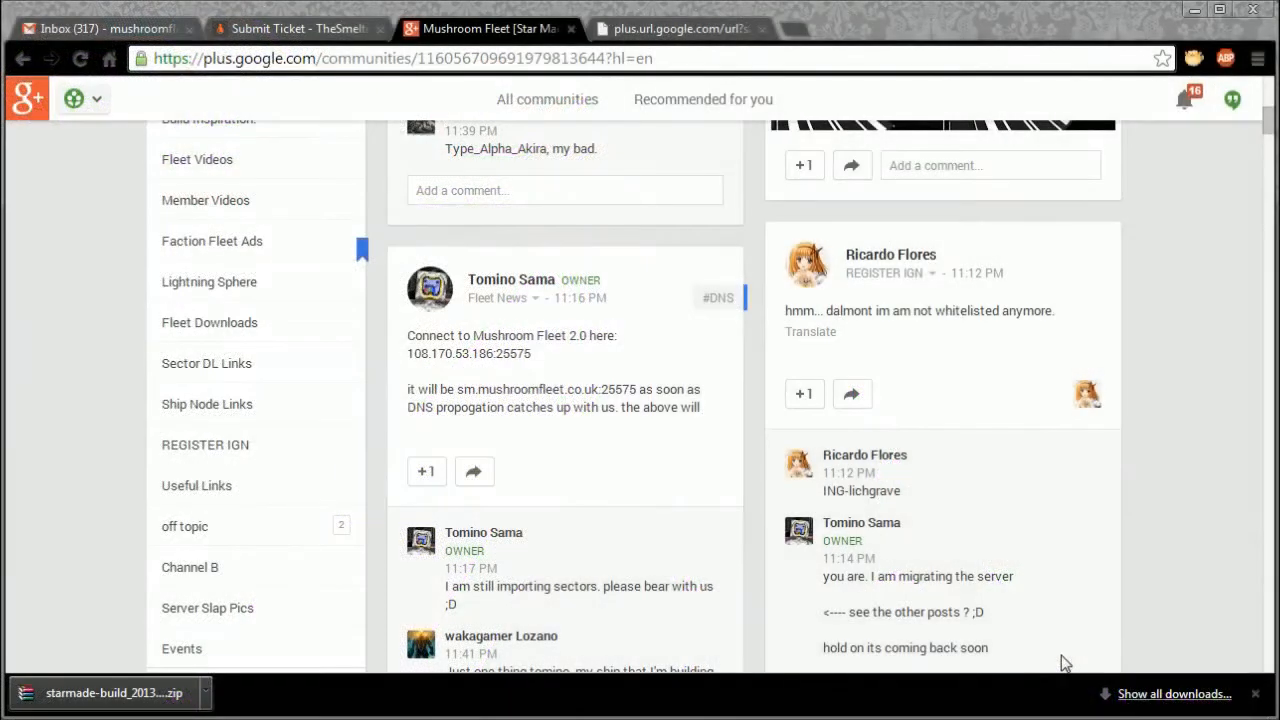
{"action": "mouse_move", "coordinate": [100, 648]}
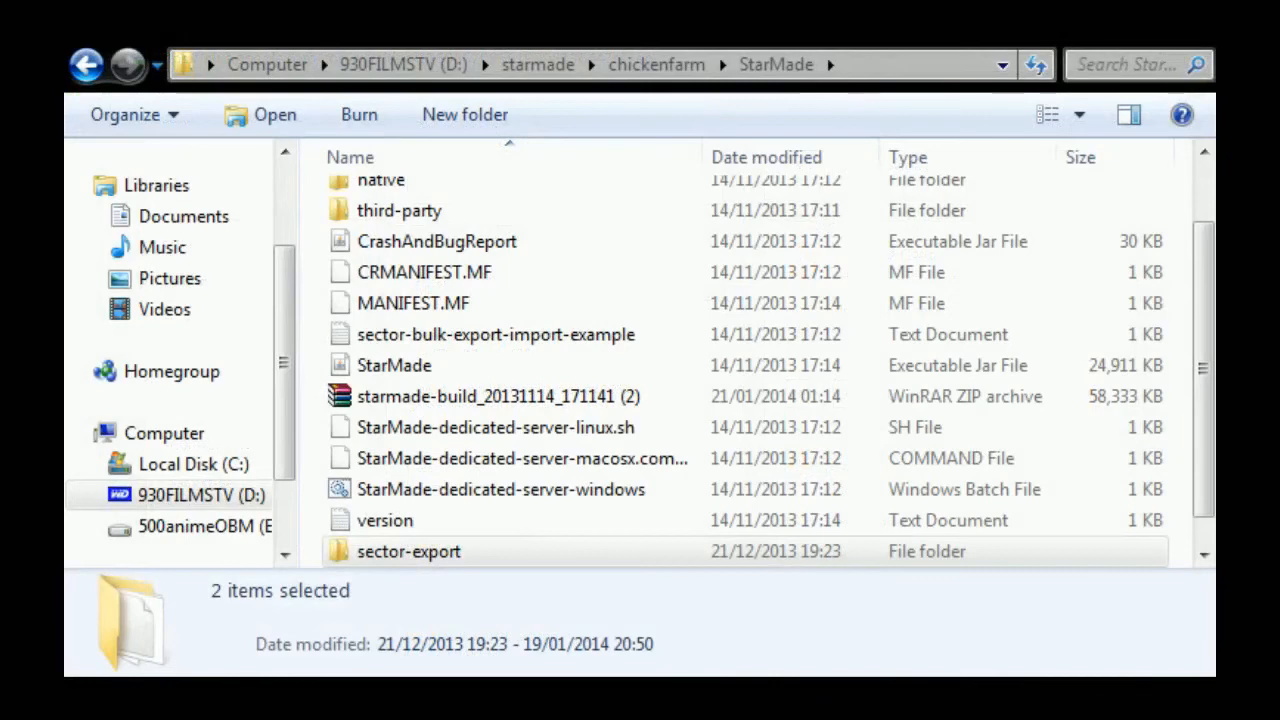
{"action": "mouse_move", "coordinate": [220, 652]}
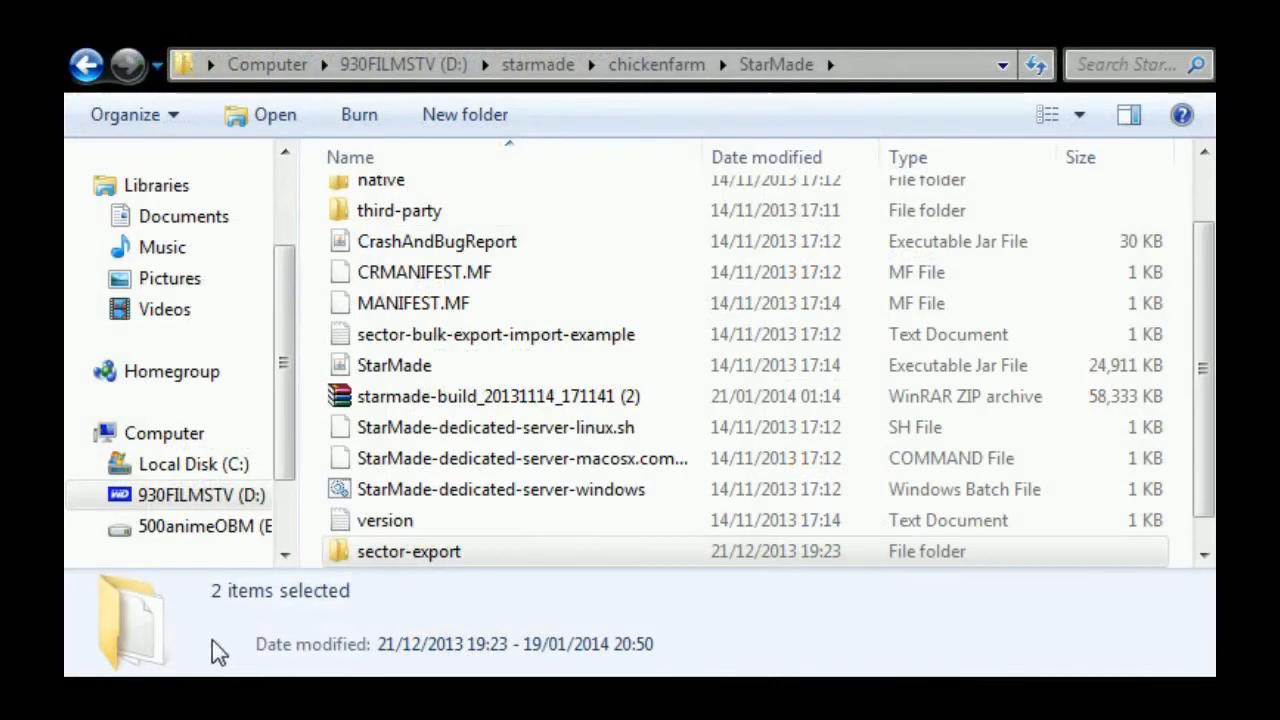
{"action": "mouse_move", "coordinate": [600, 396]}
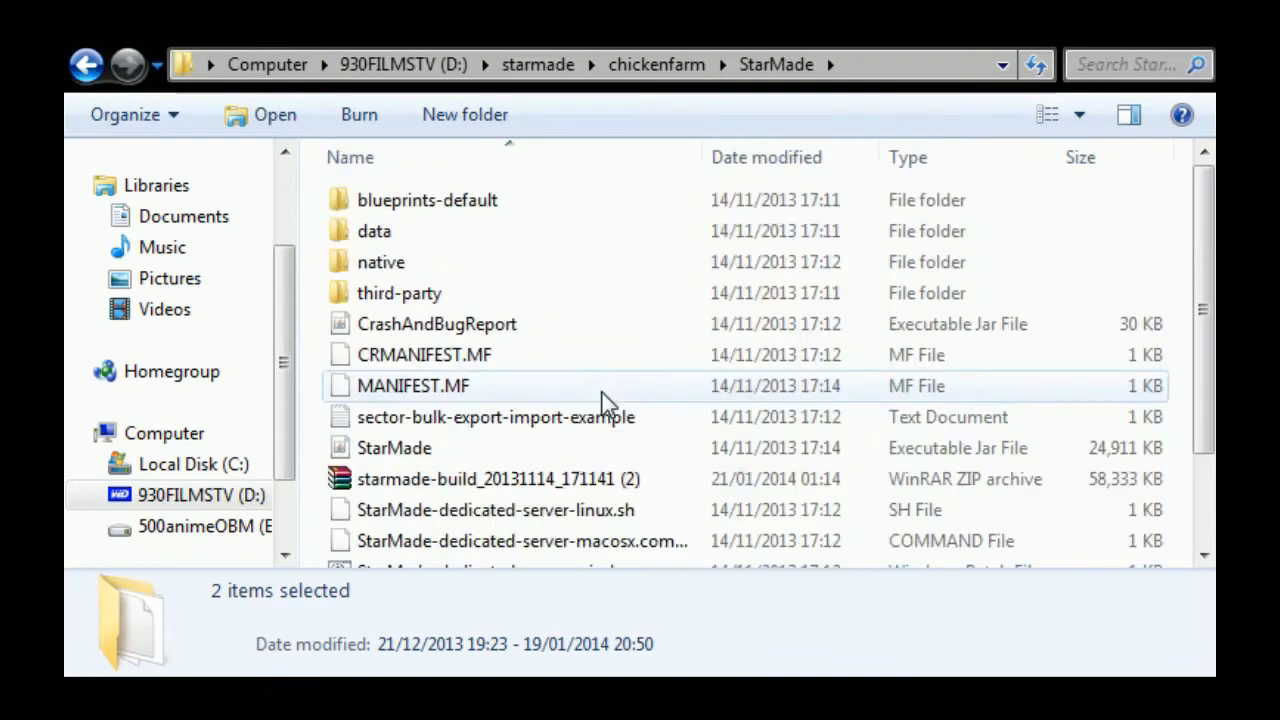
Review the pasted sector-export folder in chickenfarm\StarMade, then select StarMade-starter back in chickenfarm.
{"action": "scroll", "scroll_direction": "down", "scroll_amount": 3}
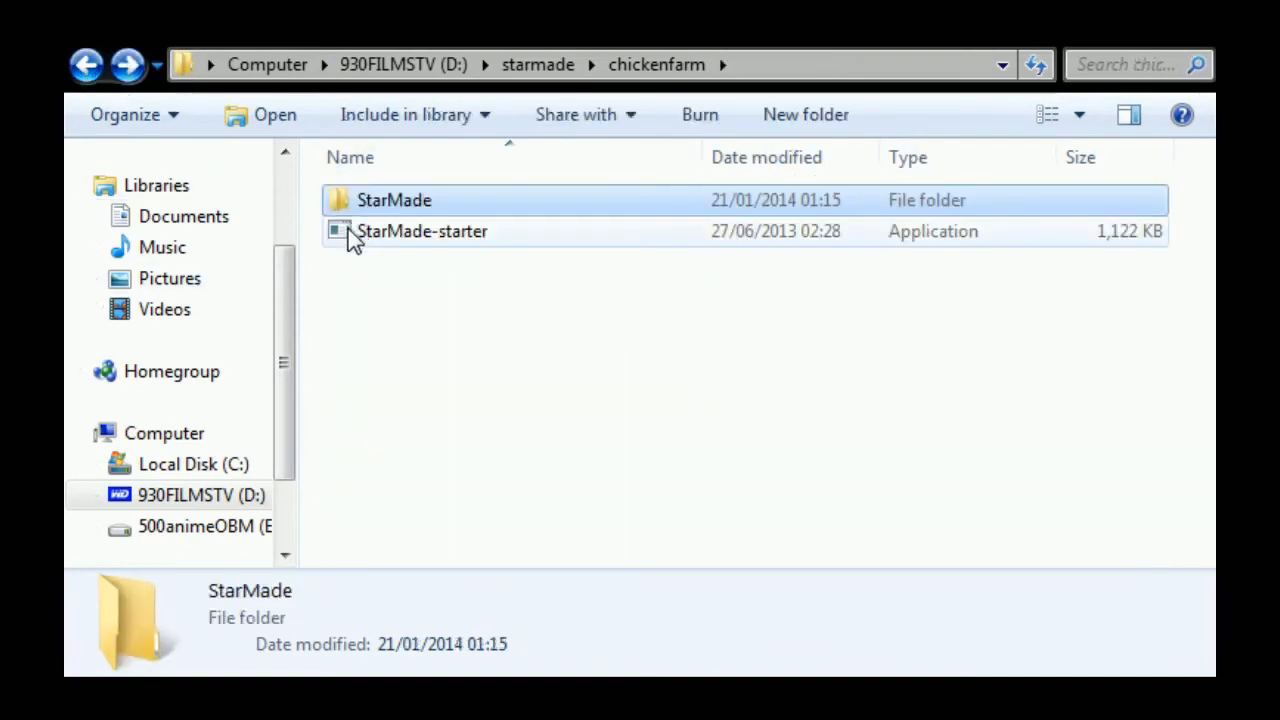
{"action": "left_click", "coordinate": [422, 232]}
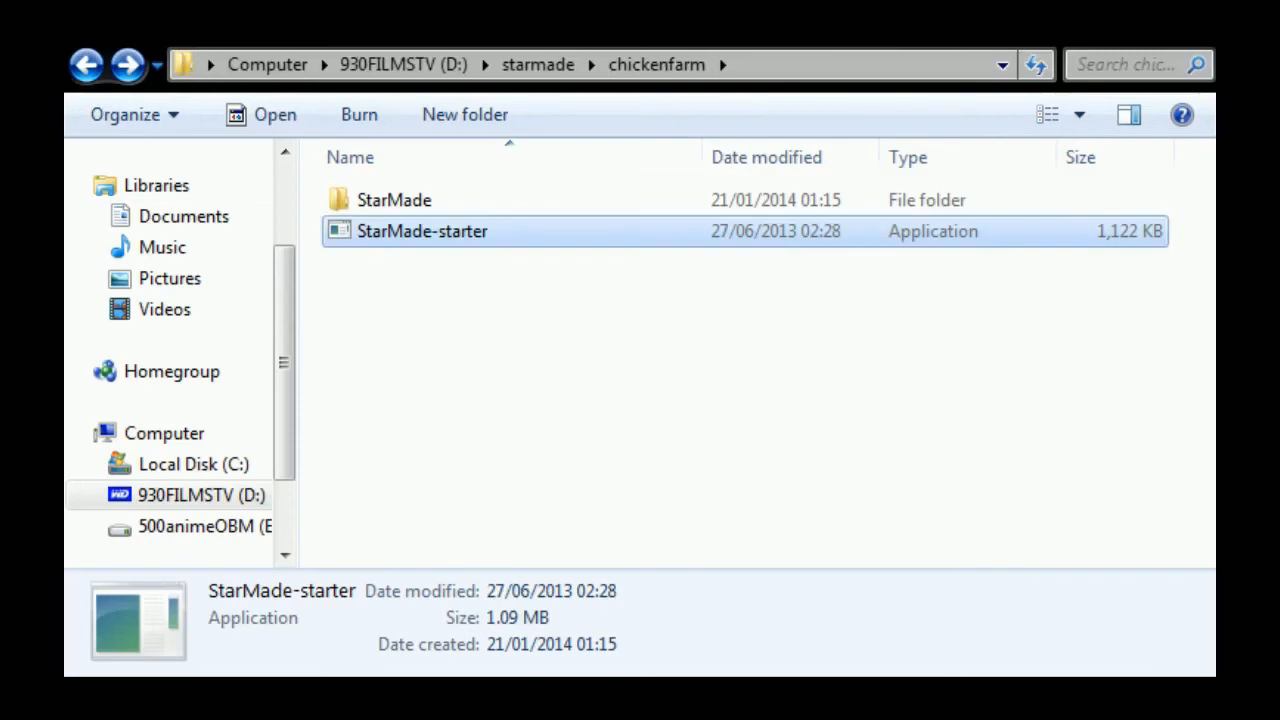
{"action": "mouse_move", "coordinate": [496, 296]}
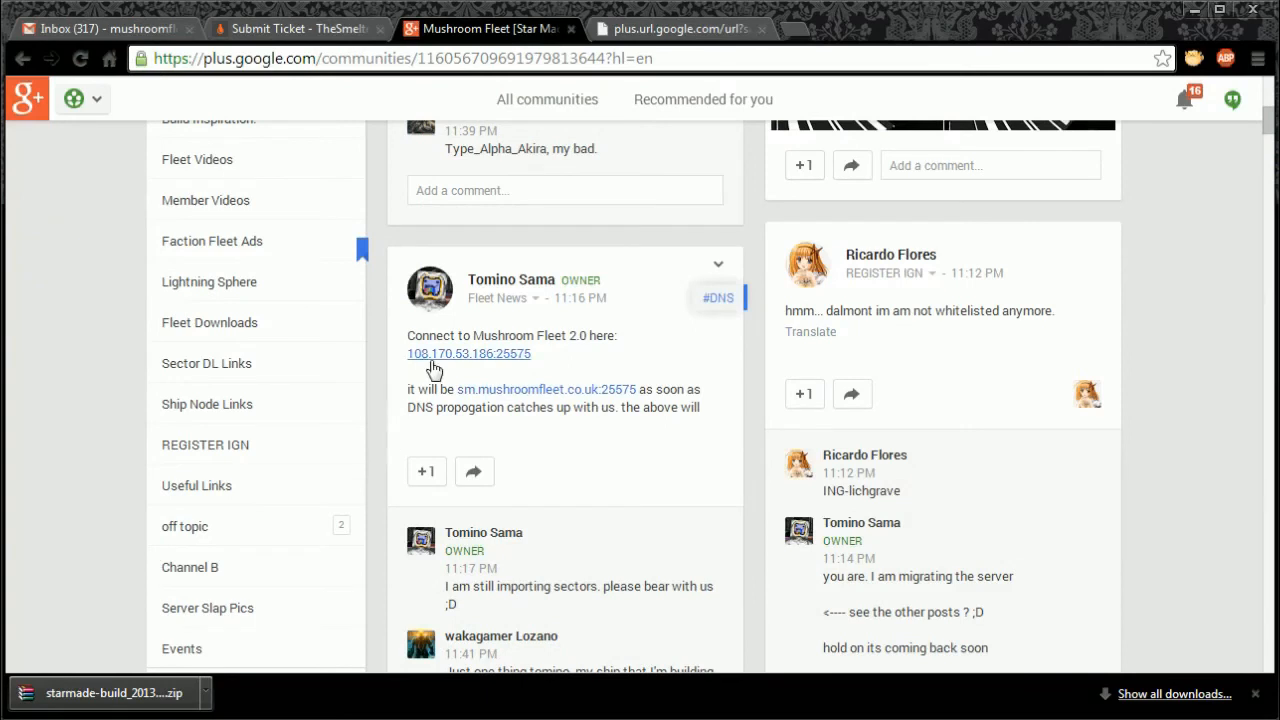
{"action": "mouse_move", "coordinate": [472, 362]}
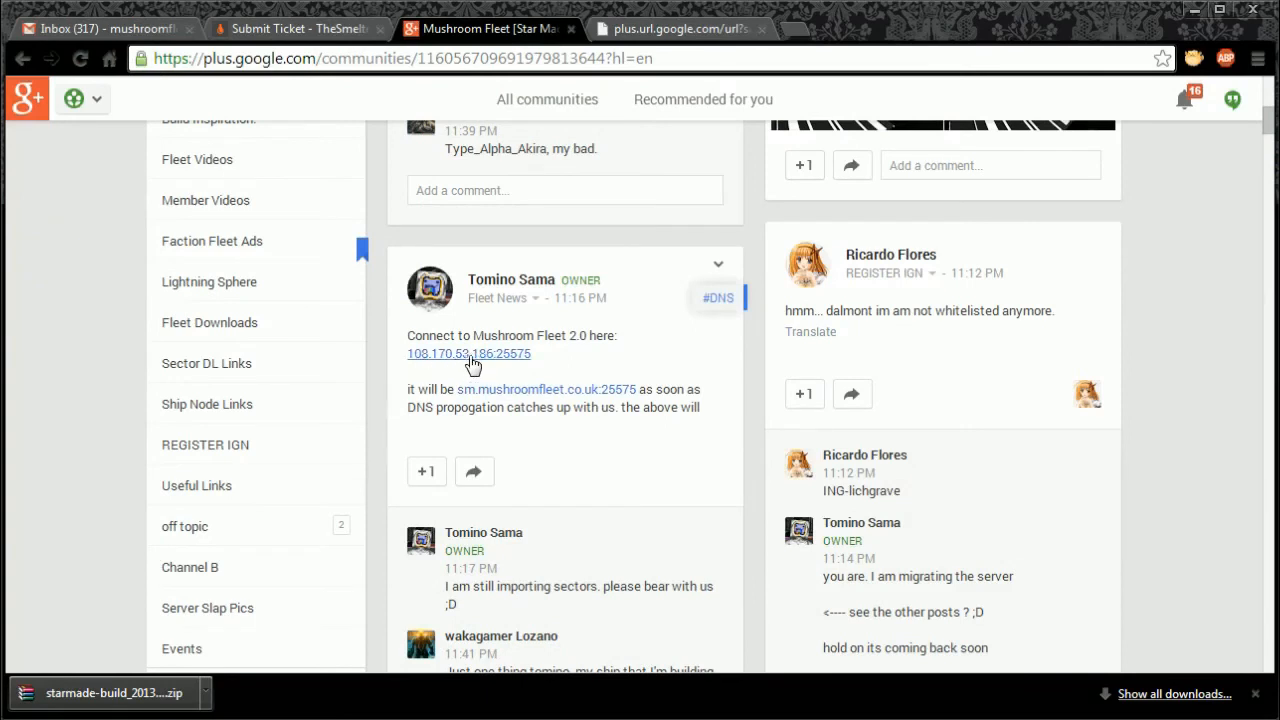
{"action": "mouse_move", "coordinate": [508, 360]}
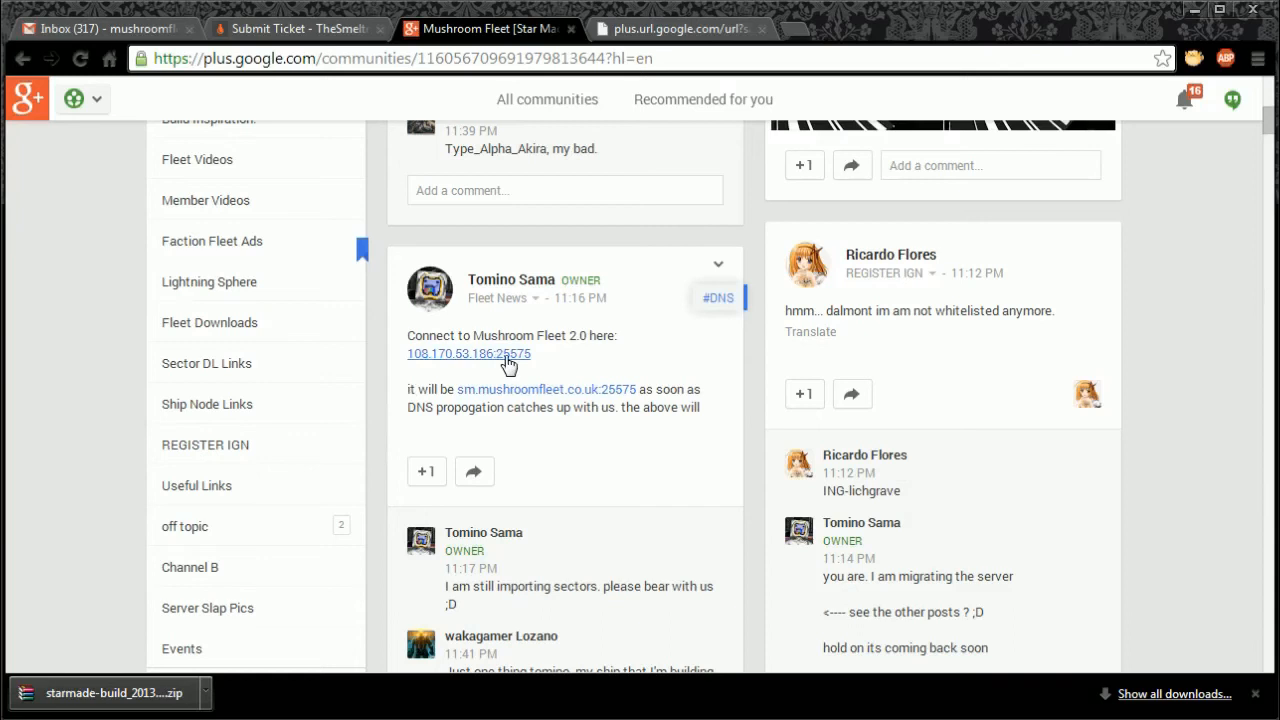
{"action": "mouse_move", "coordinate": [616, 360]}
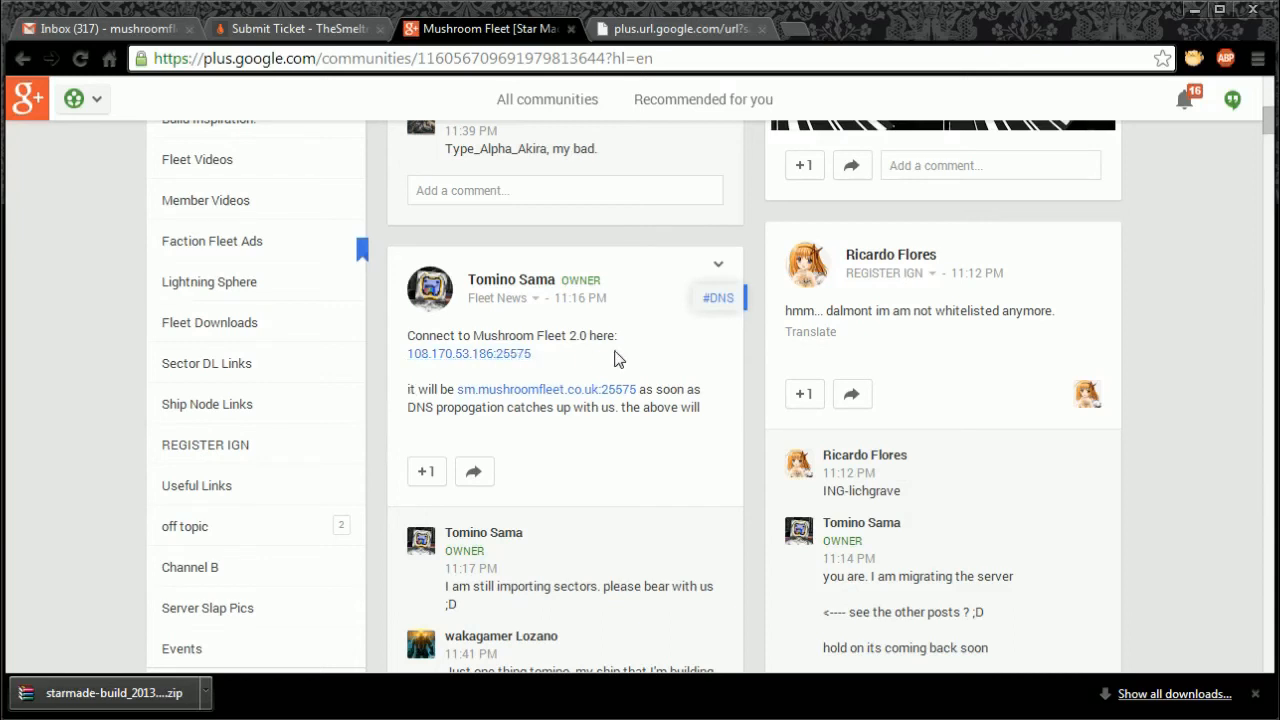
{"action": "mouse_move", "coordinate": [620, 356]}
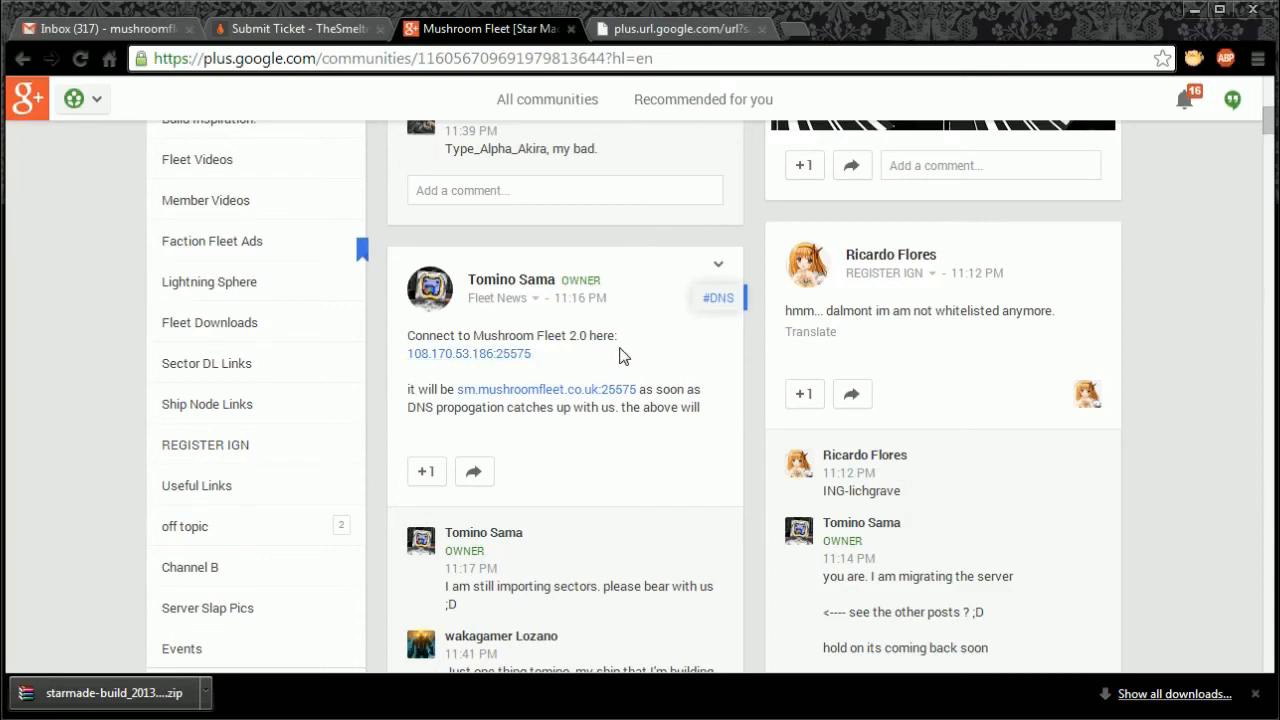
{"action": "mouse_move", "coordinate": [680, 356]}
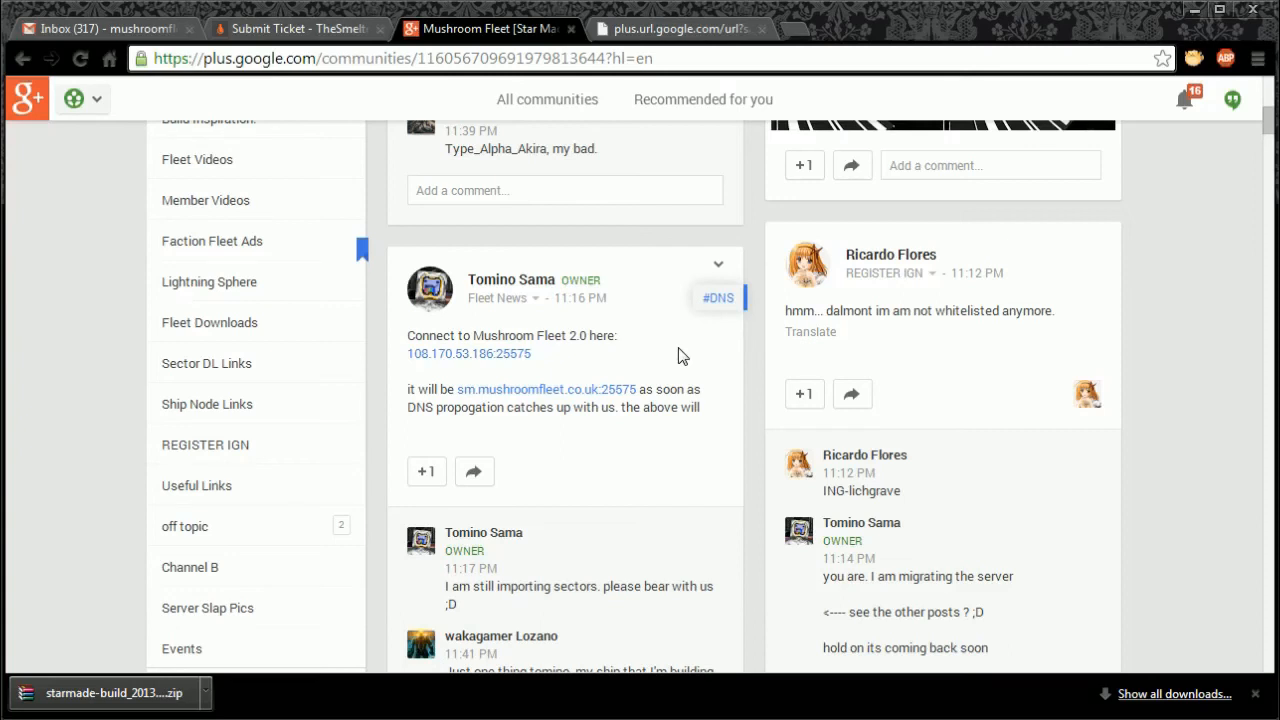
{"action": "mouse_move", "coordinate": [688, 352]}
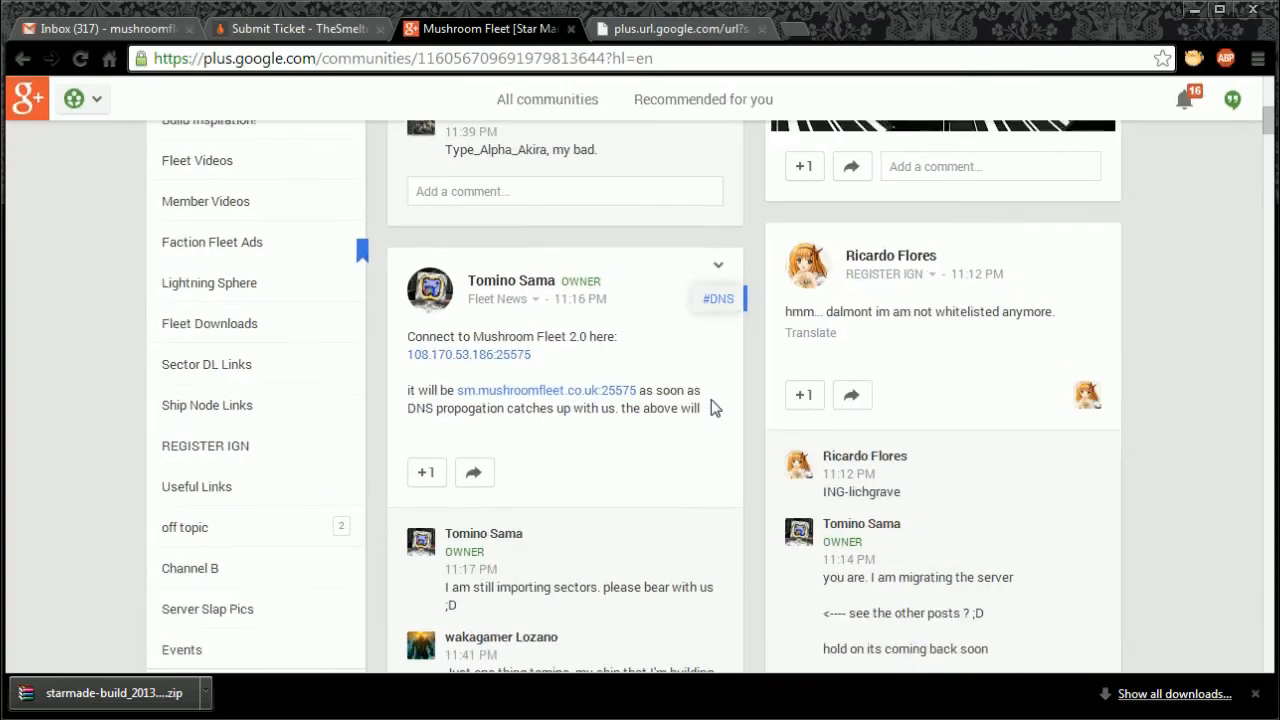
{"action": "mouse_move", "coordinate": [460, 344]}
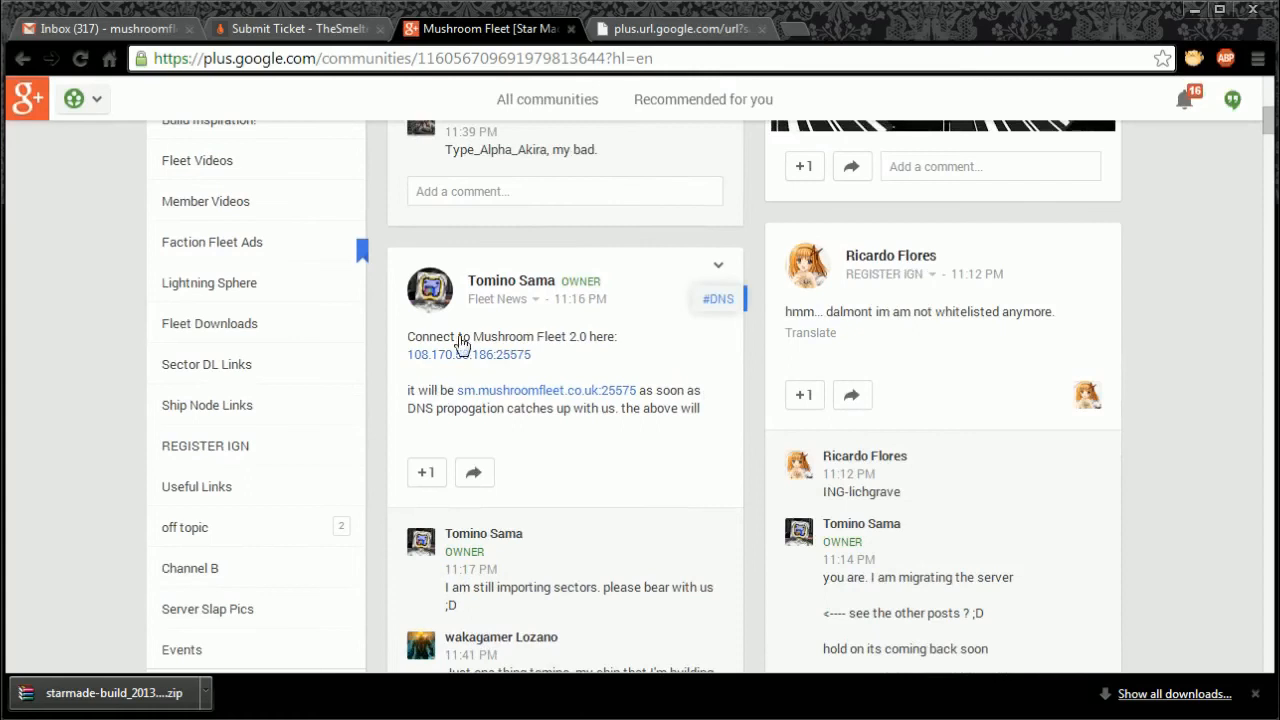